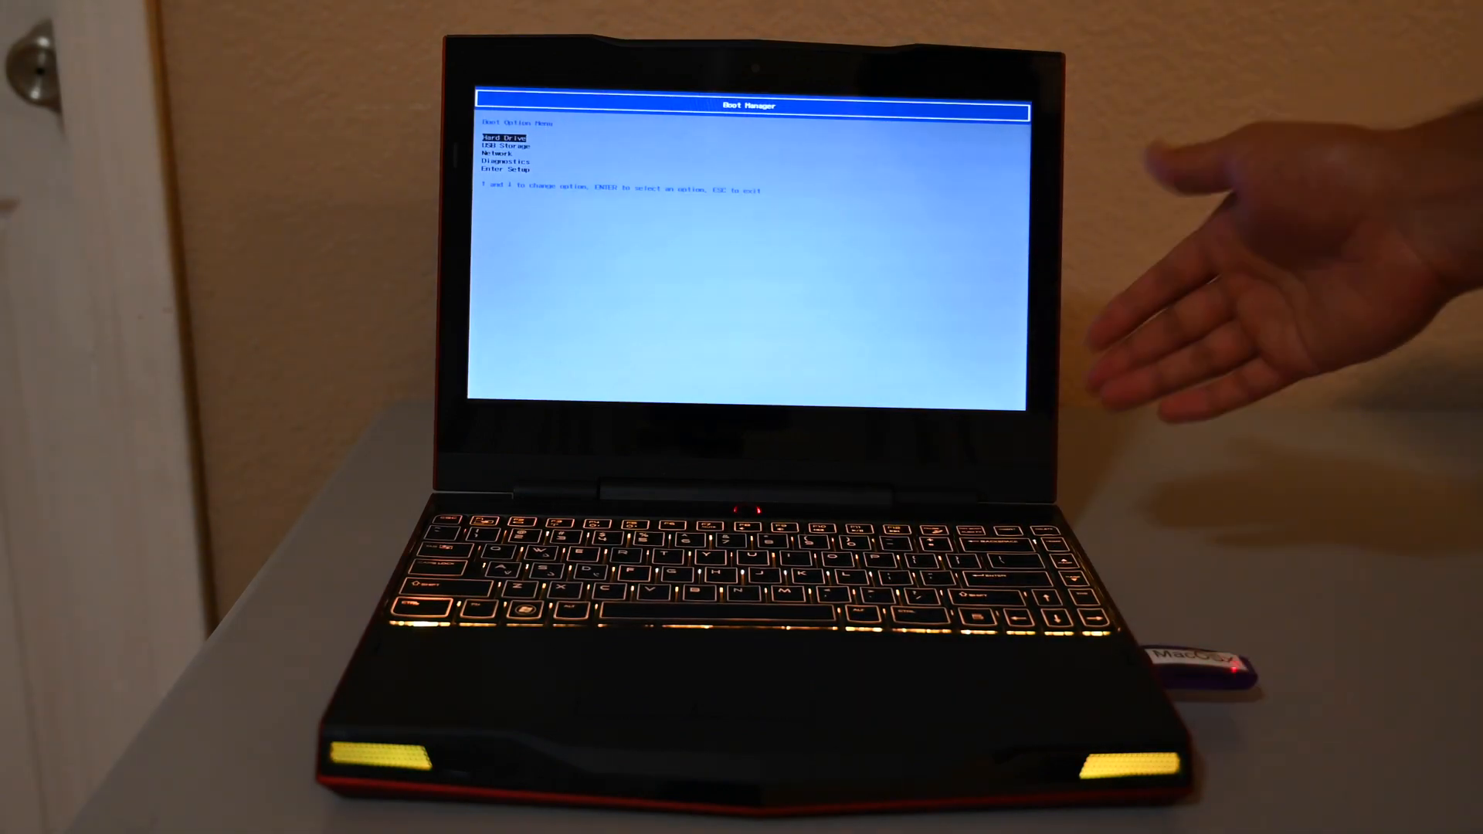
Choose USB Storage in Boot Manager to boot the Windows 11 installer
{"action": "key", "text": "Down"}
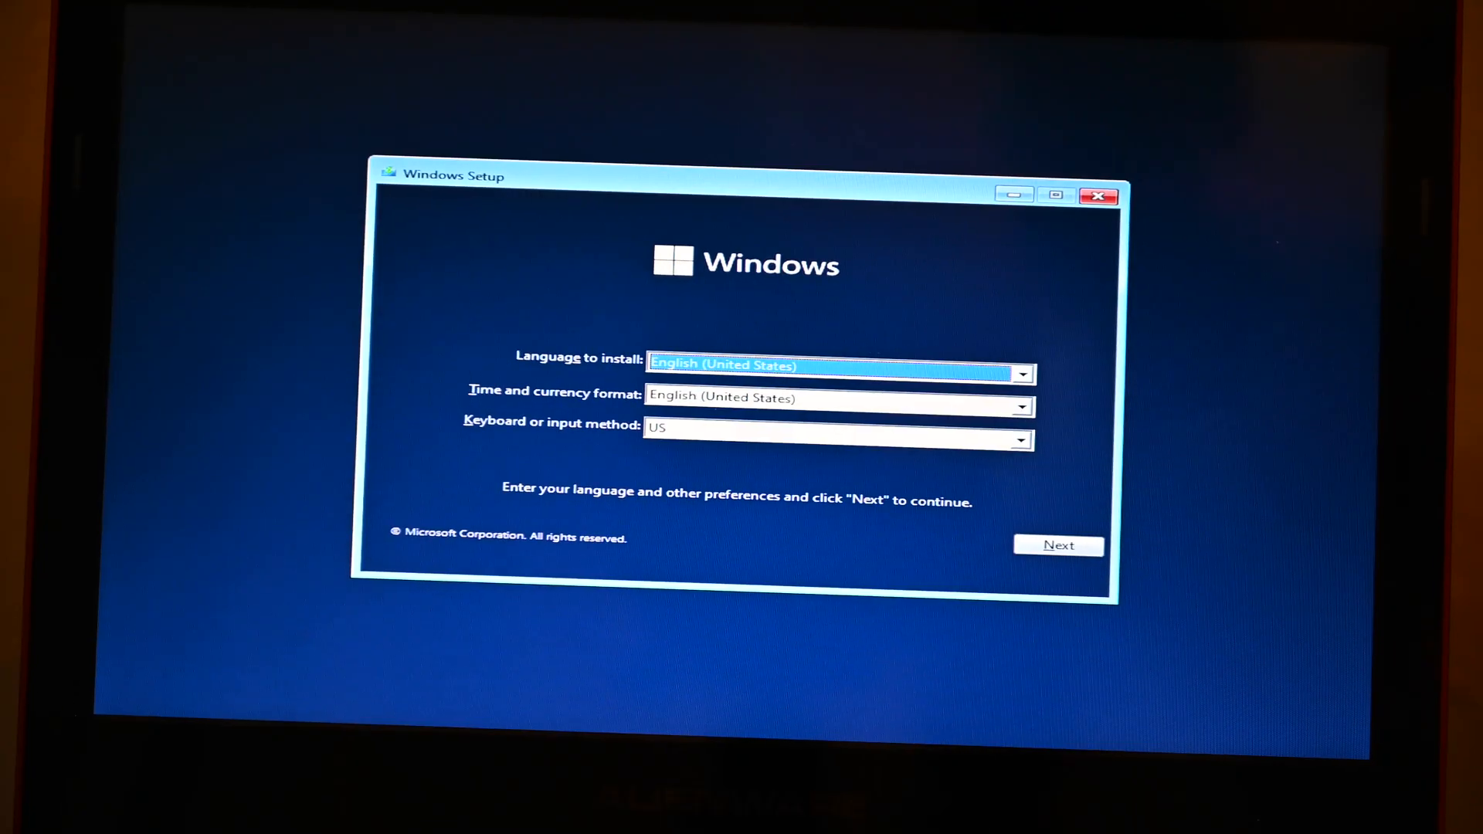
{"action": "mouse_move", "coordinate": [1000, 496]}
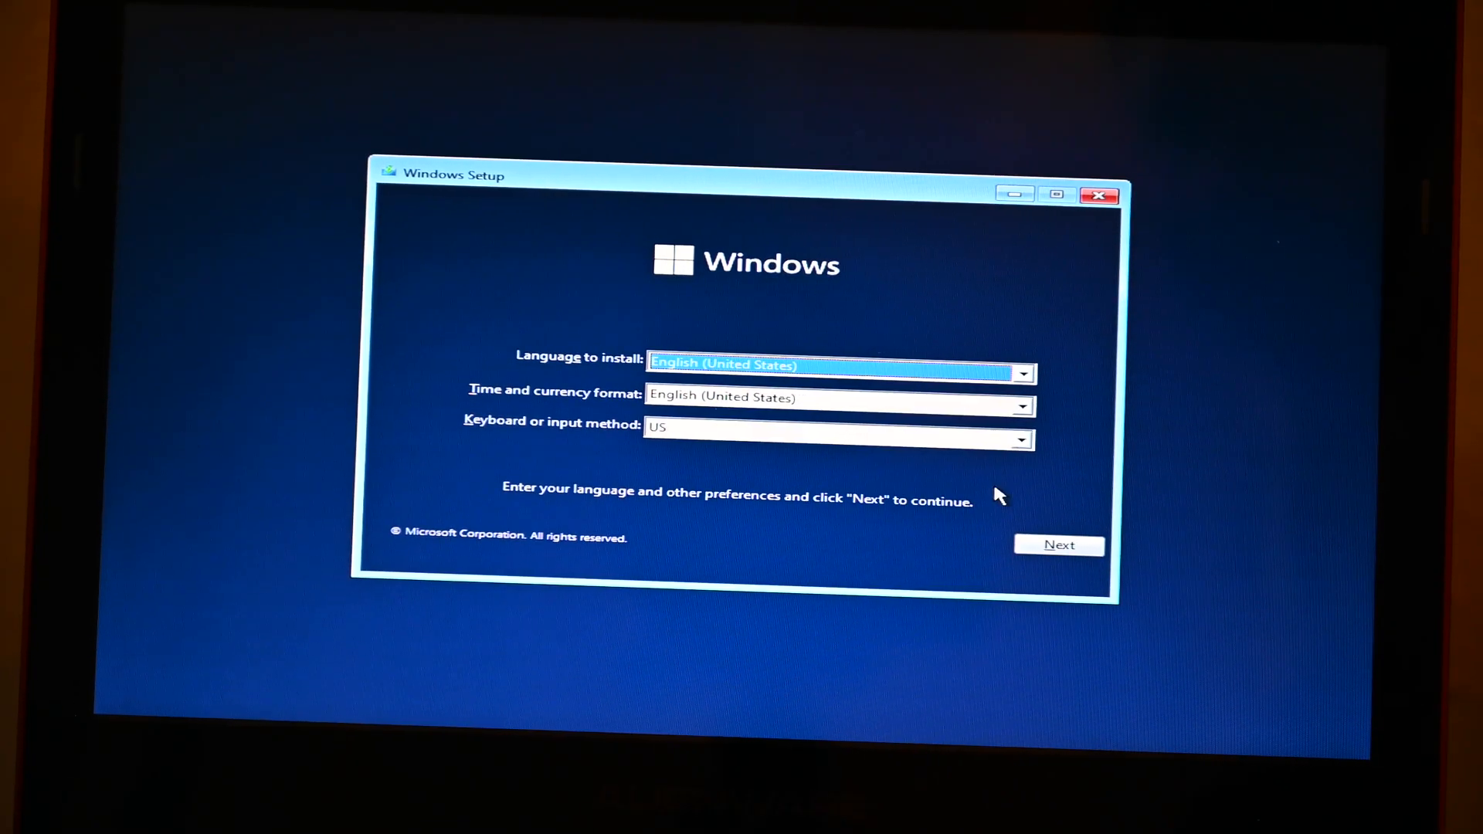
Keep the default language preferences and continue without a product key
{"action": "left_click", "coordinate": [1059, 544]}
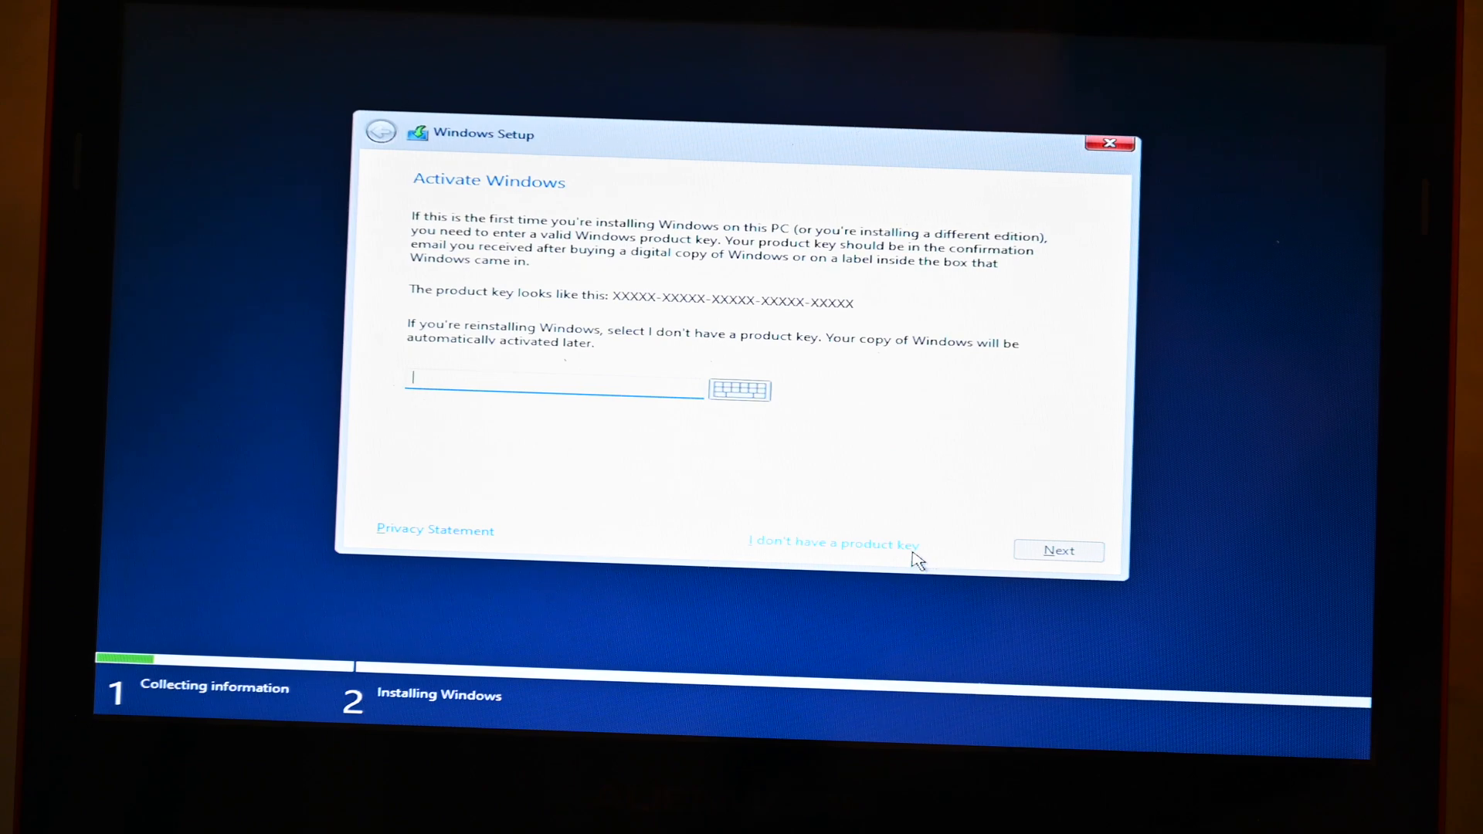
{"action": "left_click", "coordinate": [833, 543]}
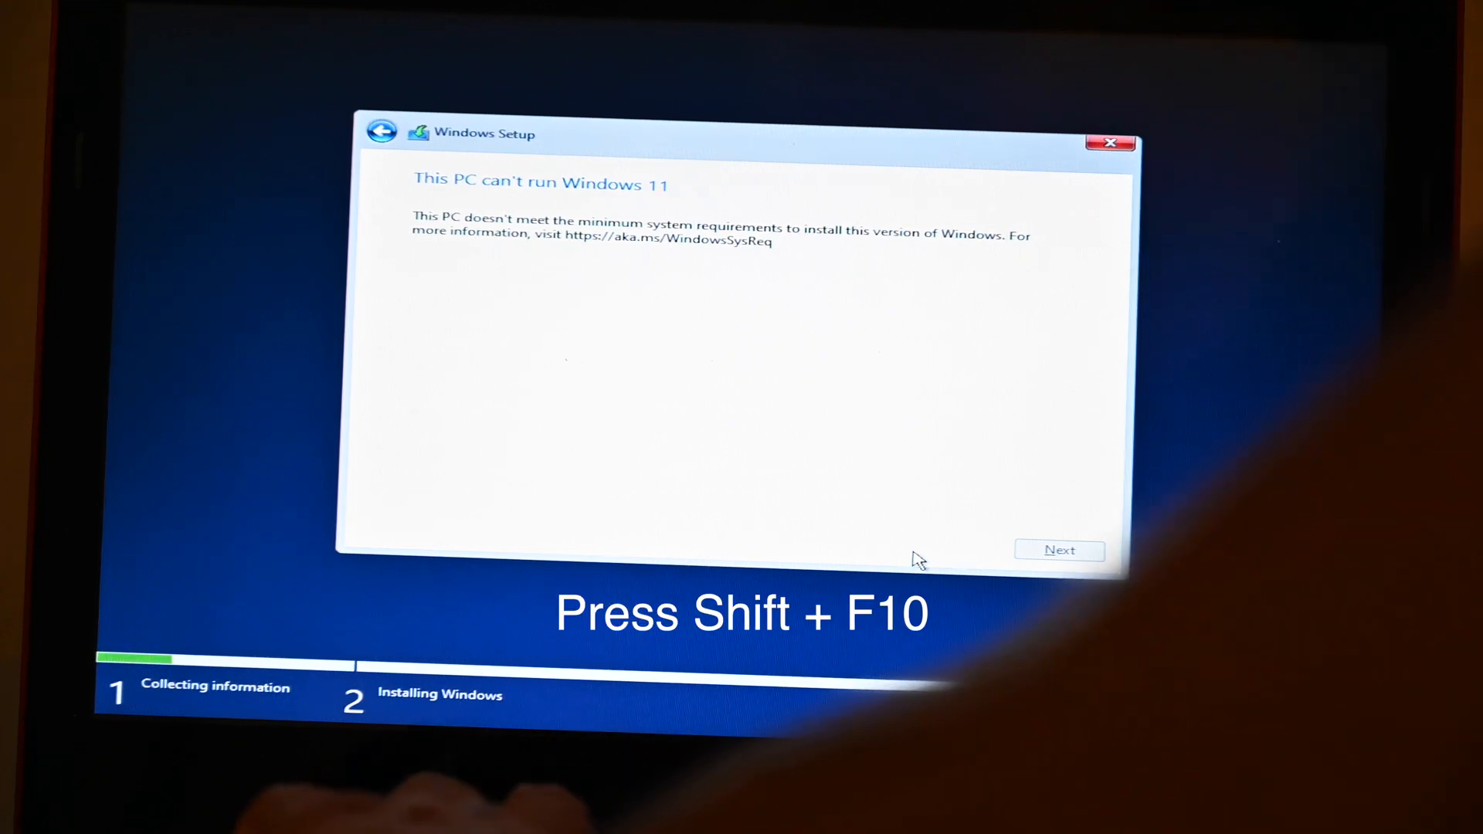
Launch Notepad from a Shift+F10 command prompt and bring up its File > Open dialog
{"action": "key", "text": "shift+f10"}
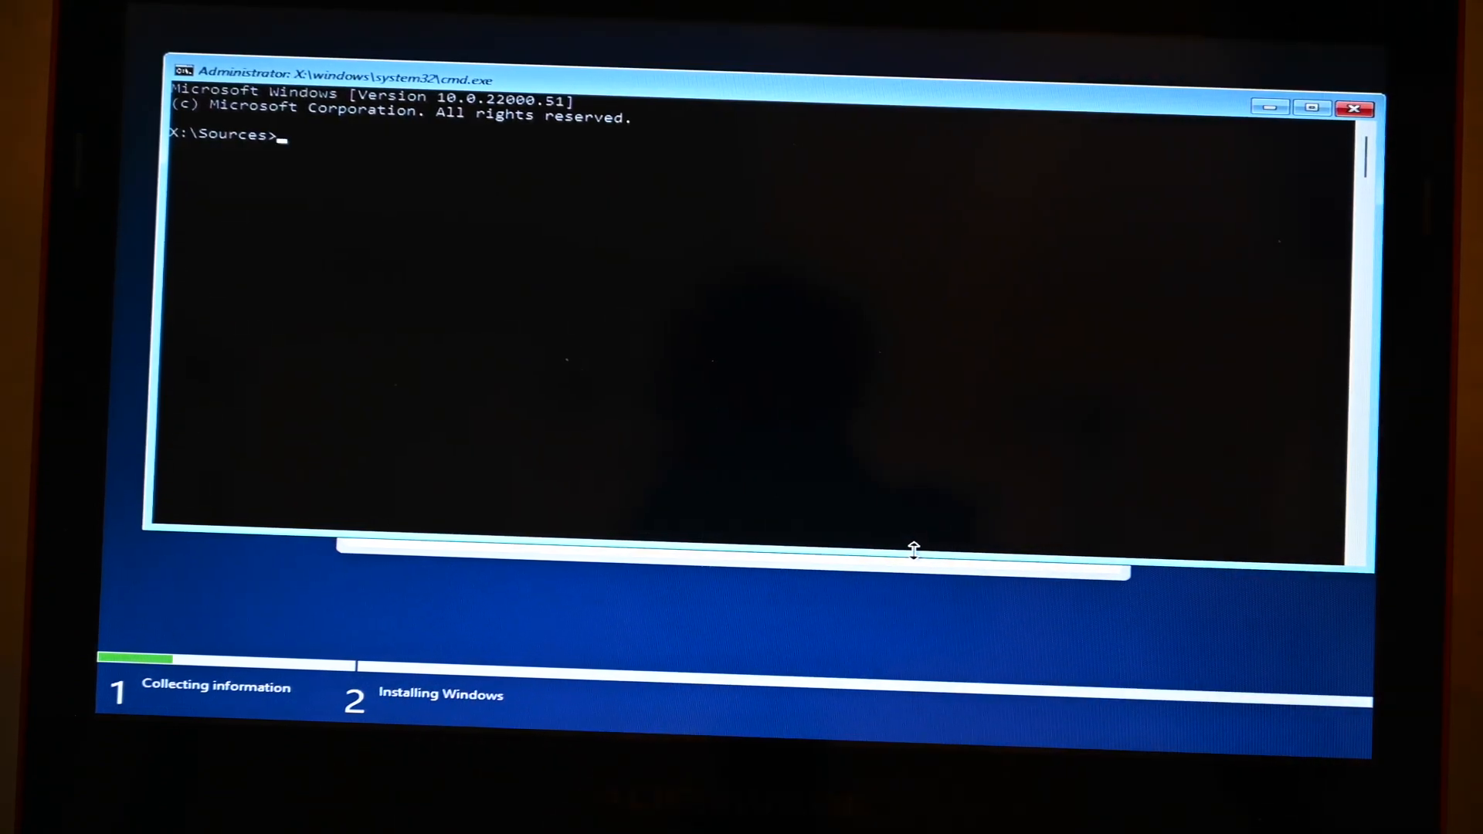
{"action": "type", "text": "no"}
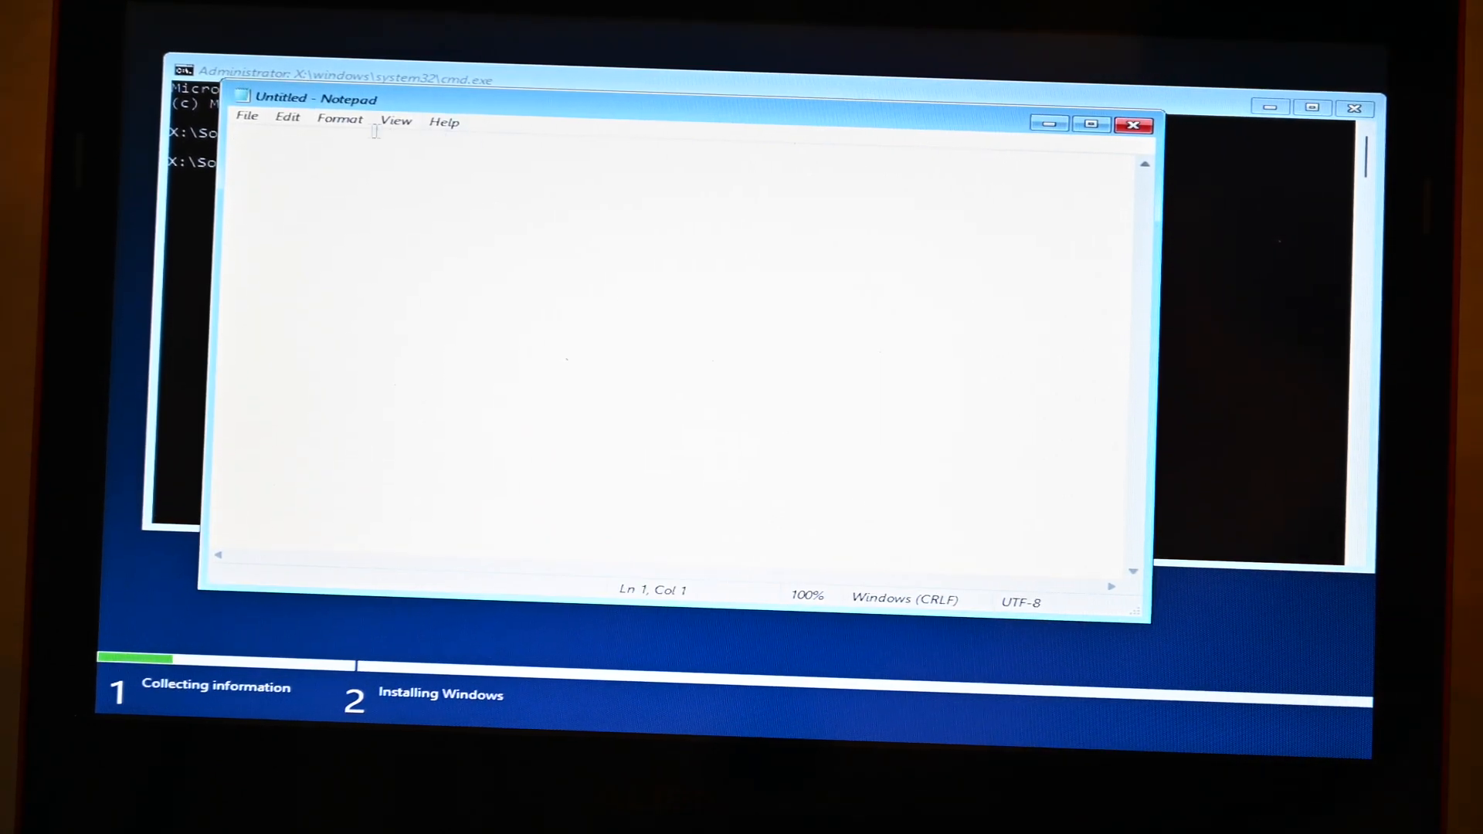
{"action": "left_click", "coordinate": [248, 117]}
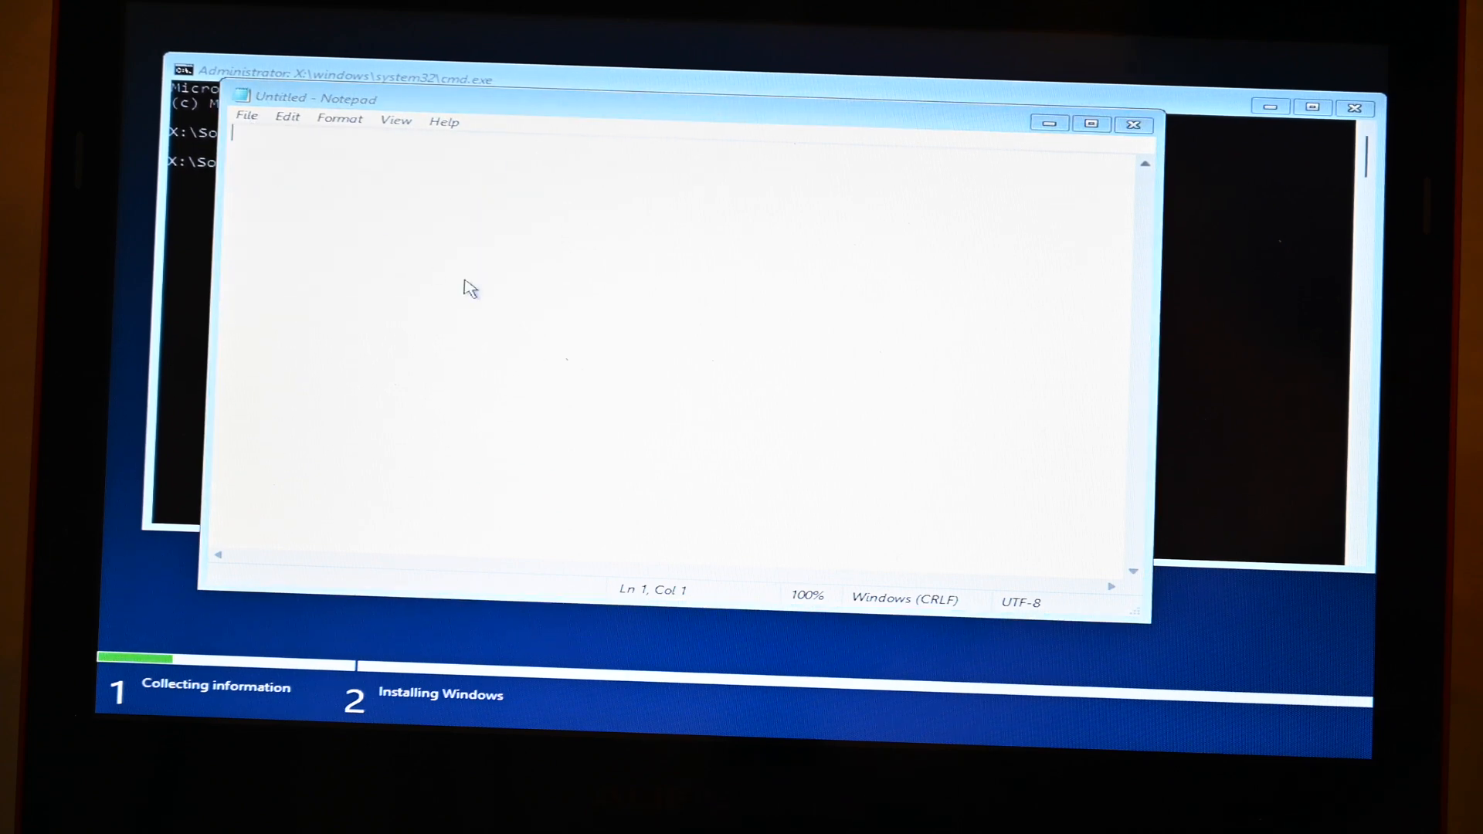
{"action": "left_click", "coordinate": [245, 115]}
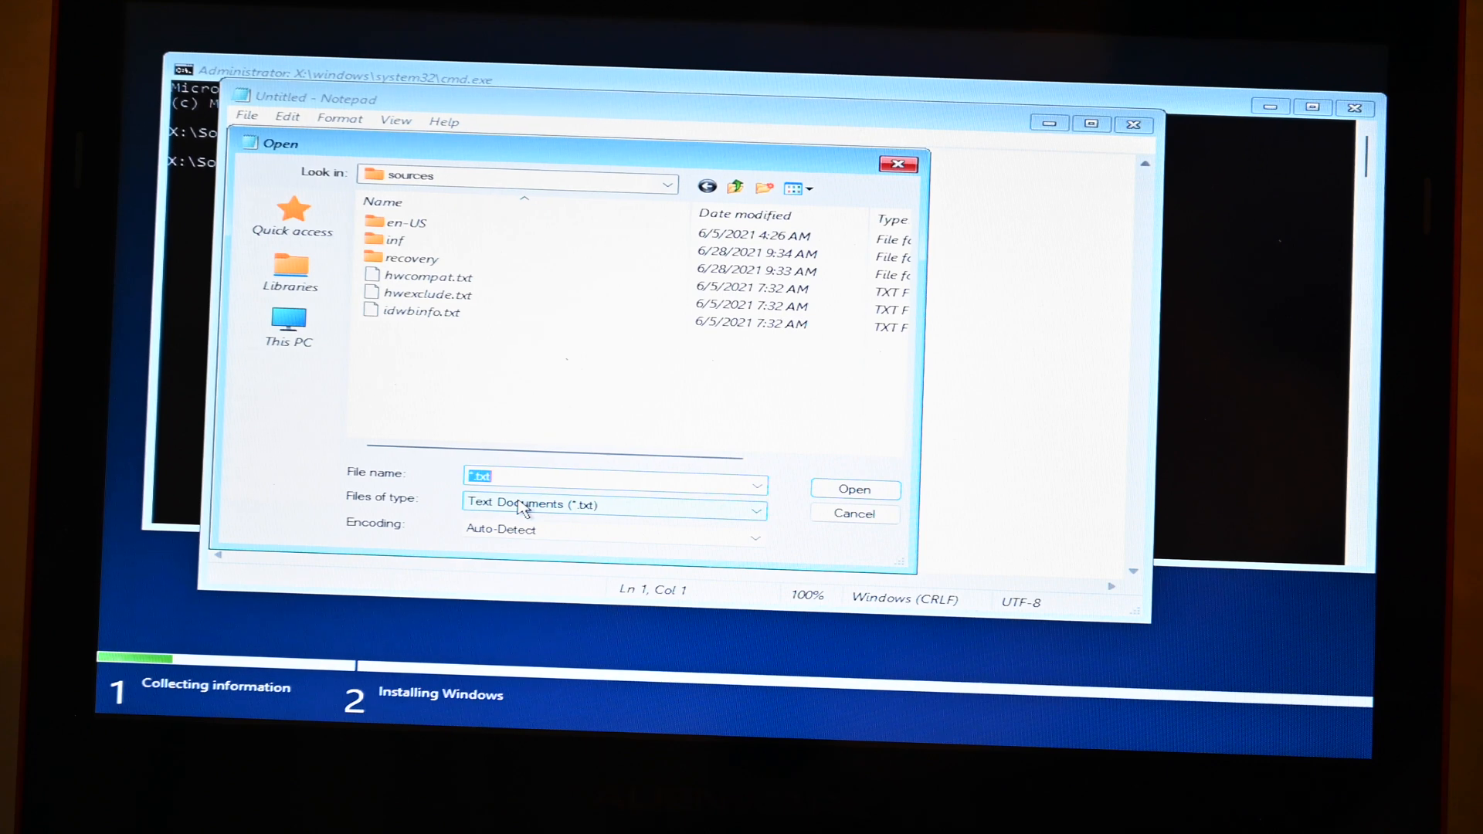
Show All Files and select the bypass file on installation drive D:
{"action": "left_click", "coordinate": [614, 502]}
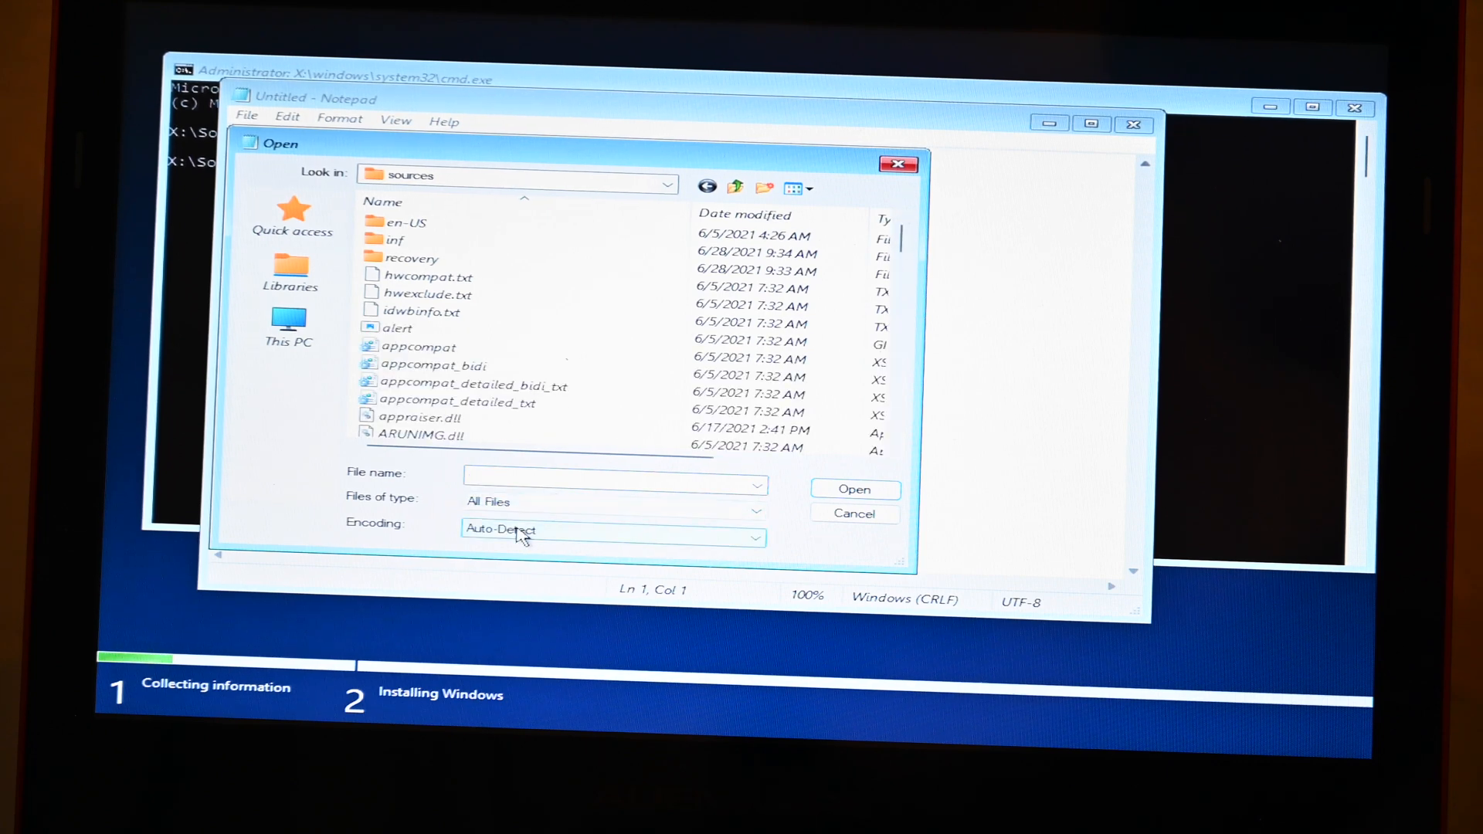
{"action": "left_click", "coordinate": [288, 326]}
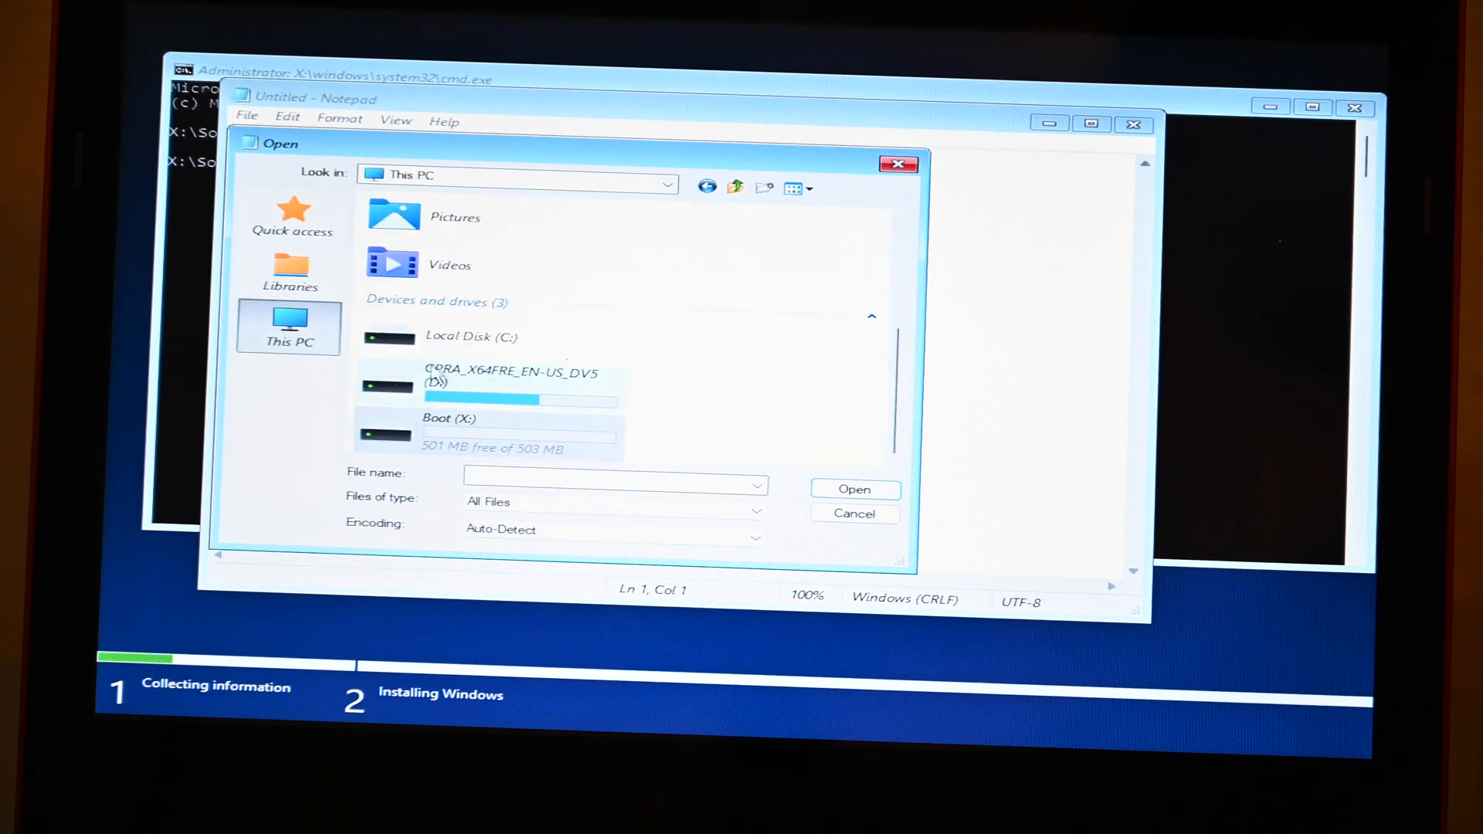
{"action": "double_click", "coordinate": [510, 378]}
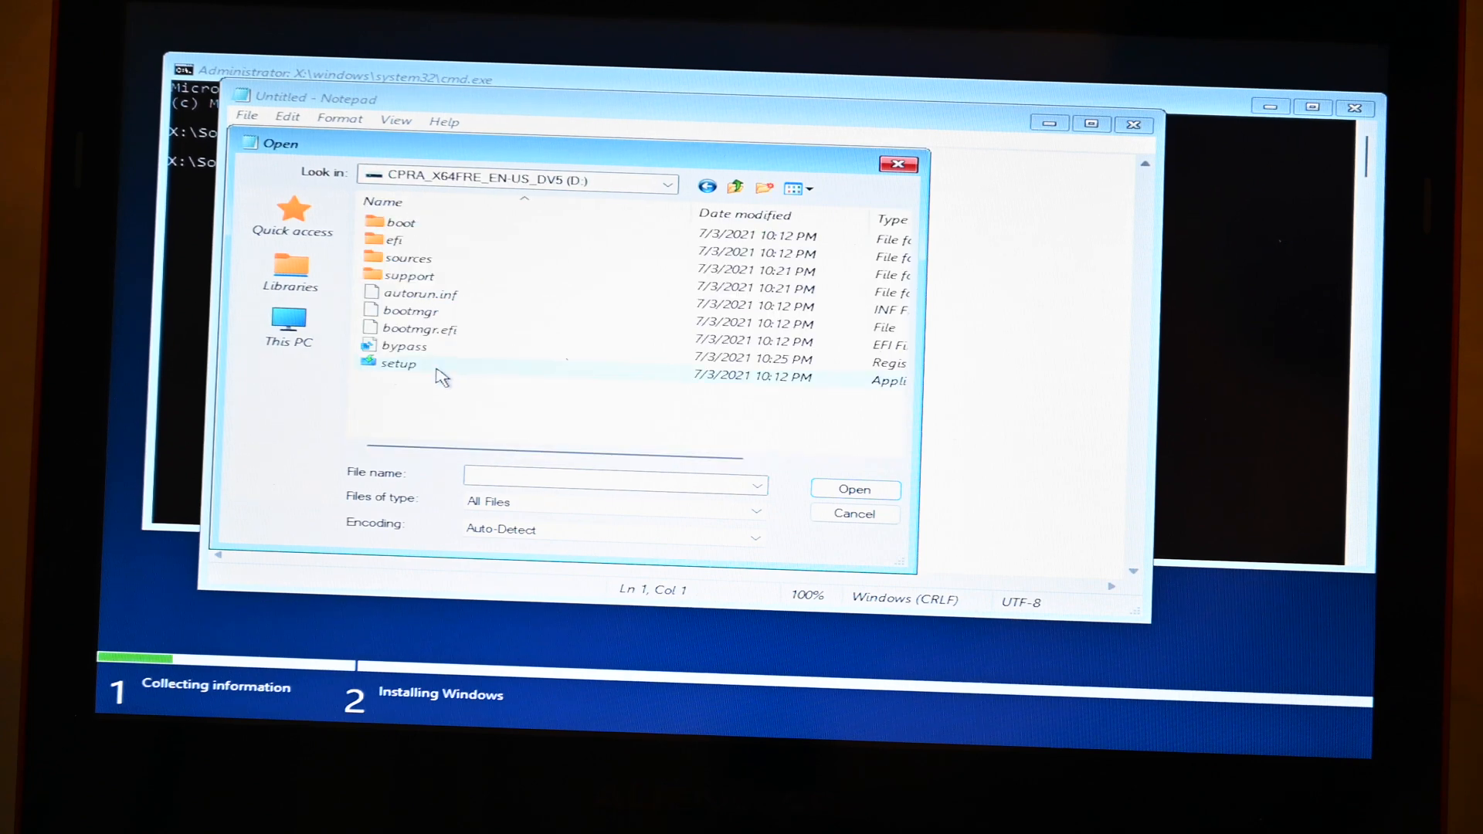
{"action": "left_click", "coordinate": [392, 363]}
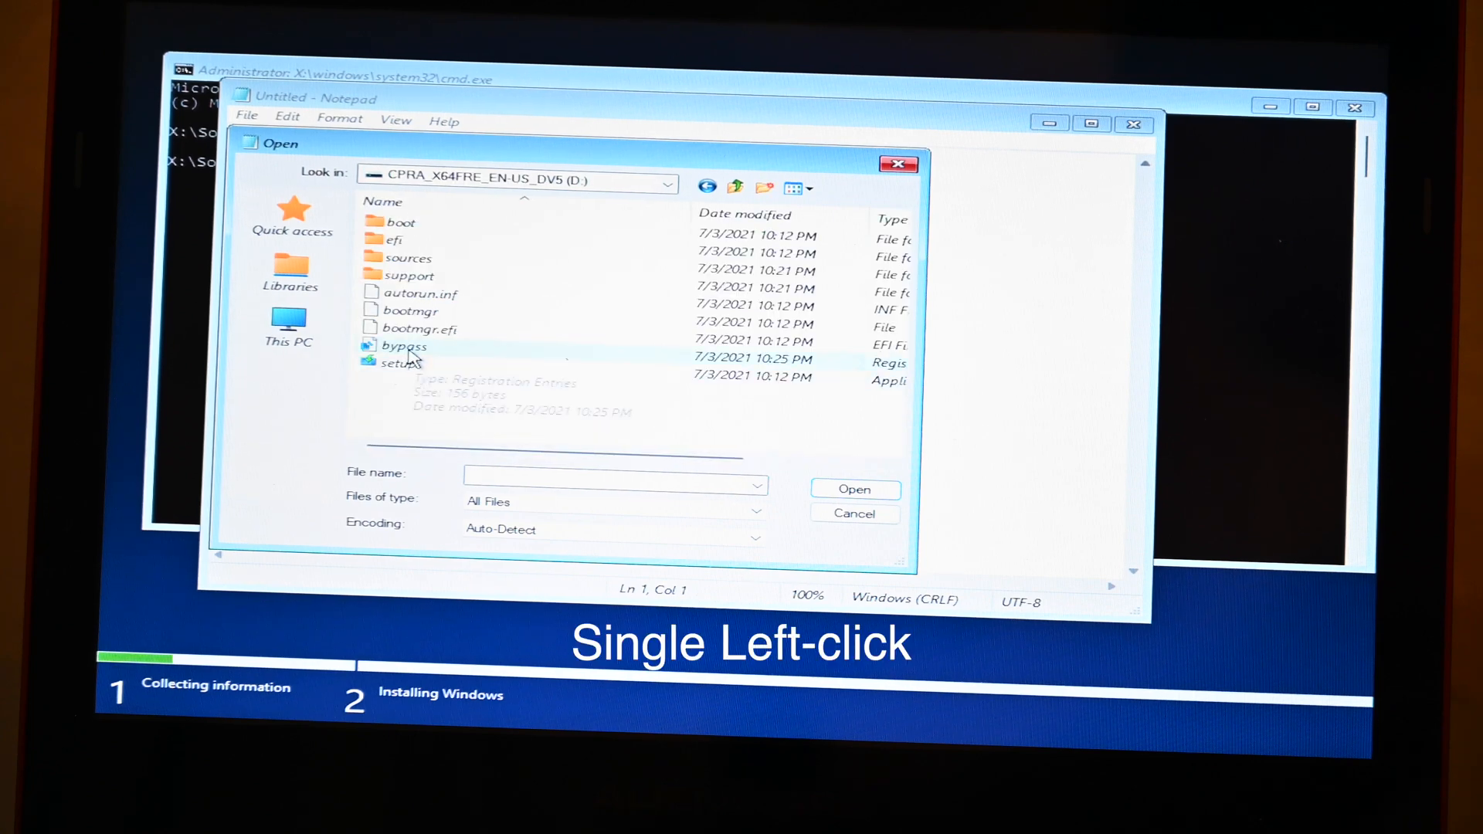
{"action": "left_click", "coordinate": [402, 345]}
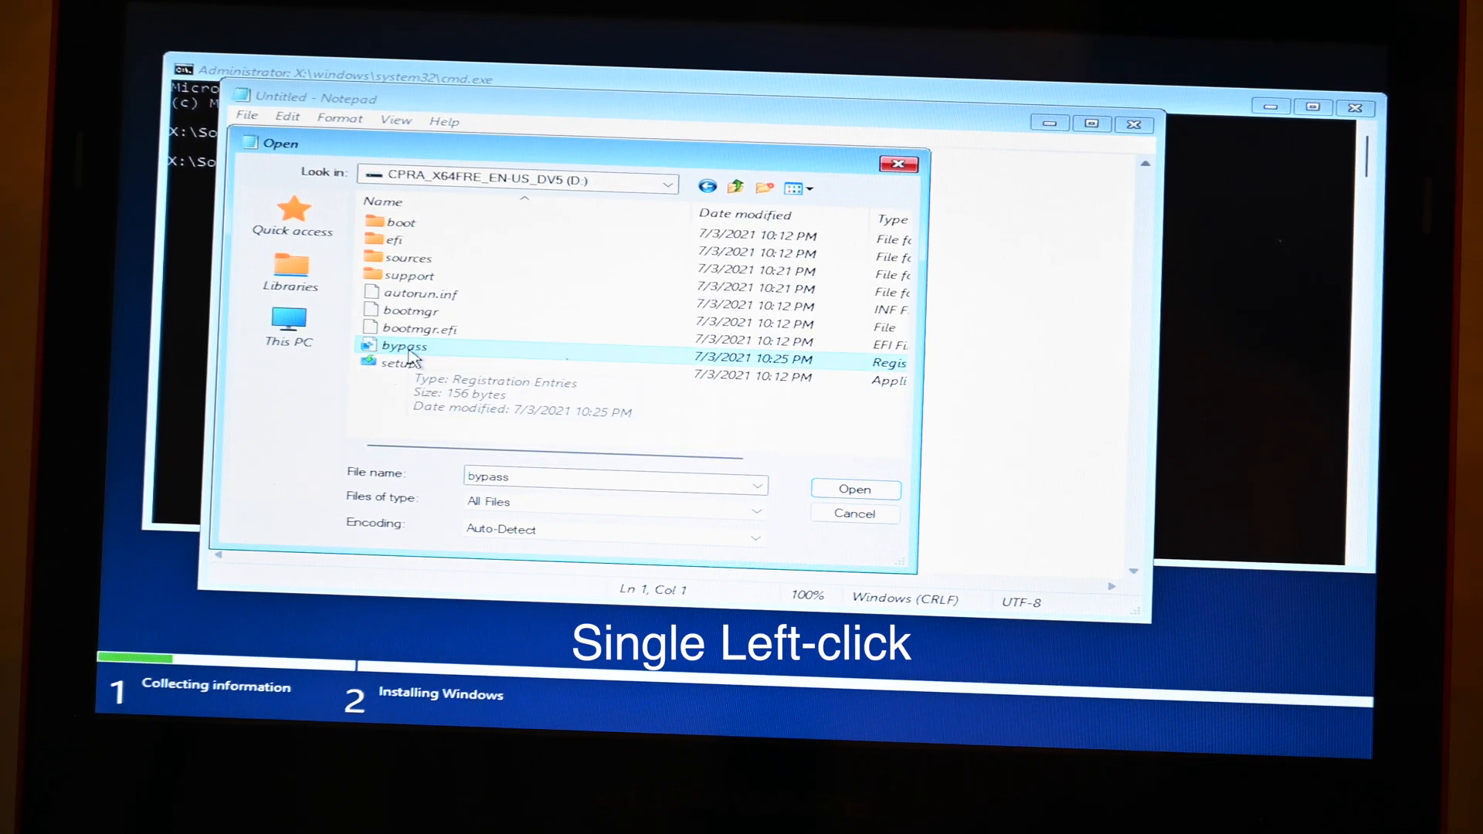
Merge bypass.reg into the registry, confirm success, and close the Open dialog
{"action": "right_click", "coordinate": [404, 345]}
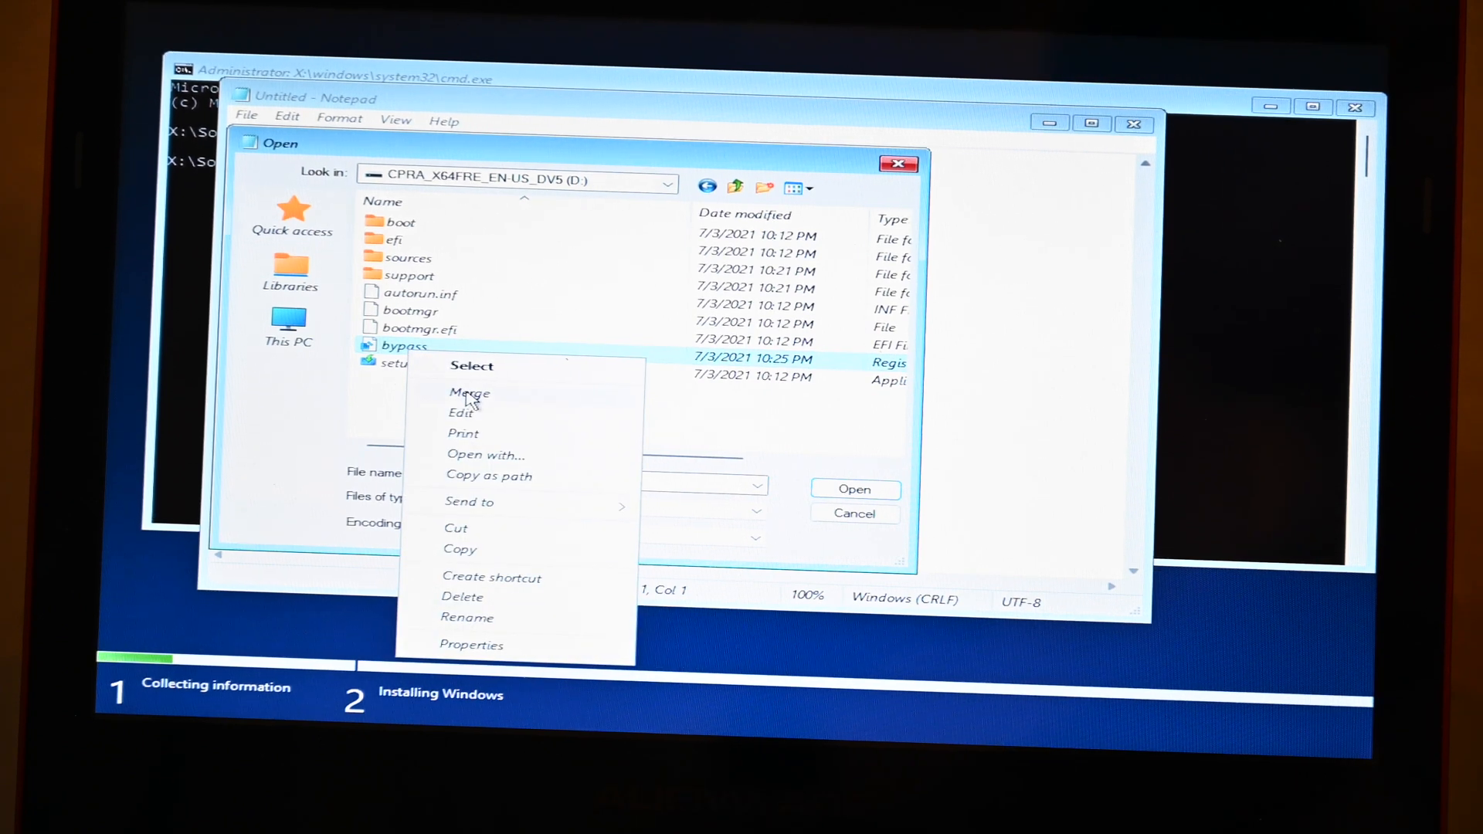
{"action": "left_click", "coordinate": [469, 392]}
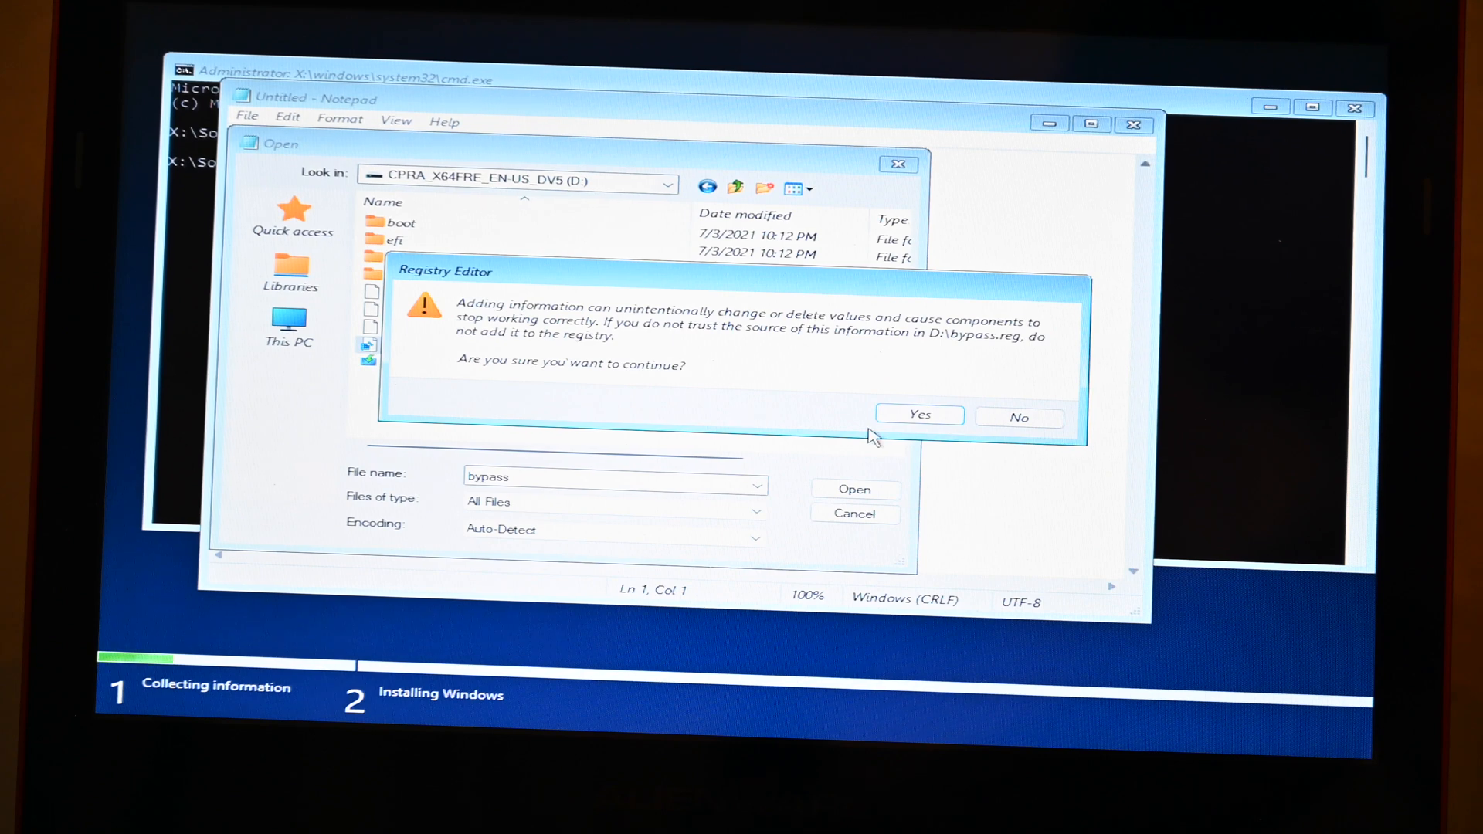
{"action": "left_click", "coordinate": [918, 416]}
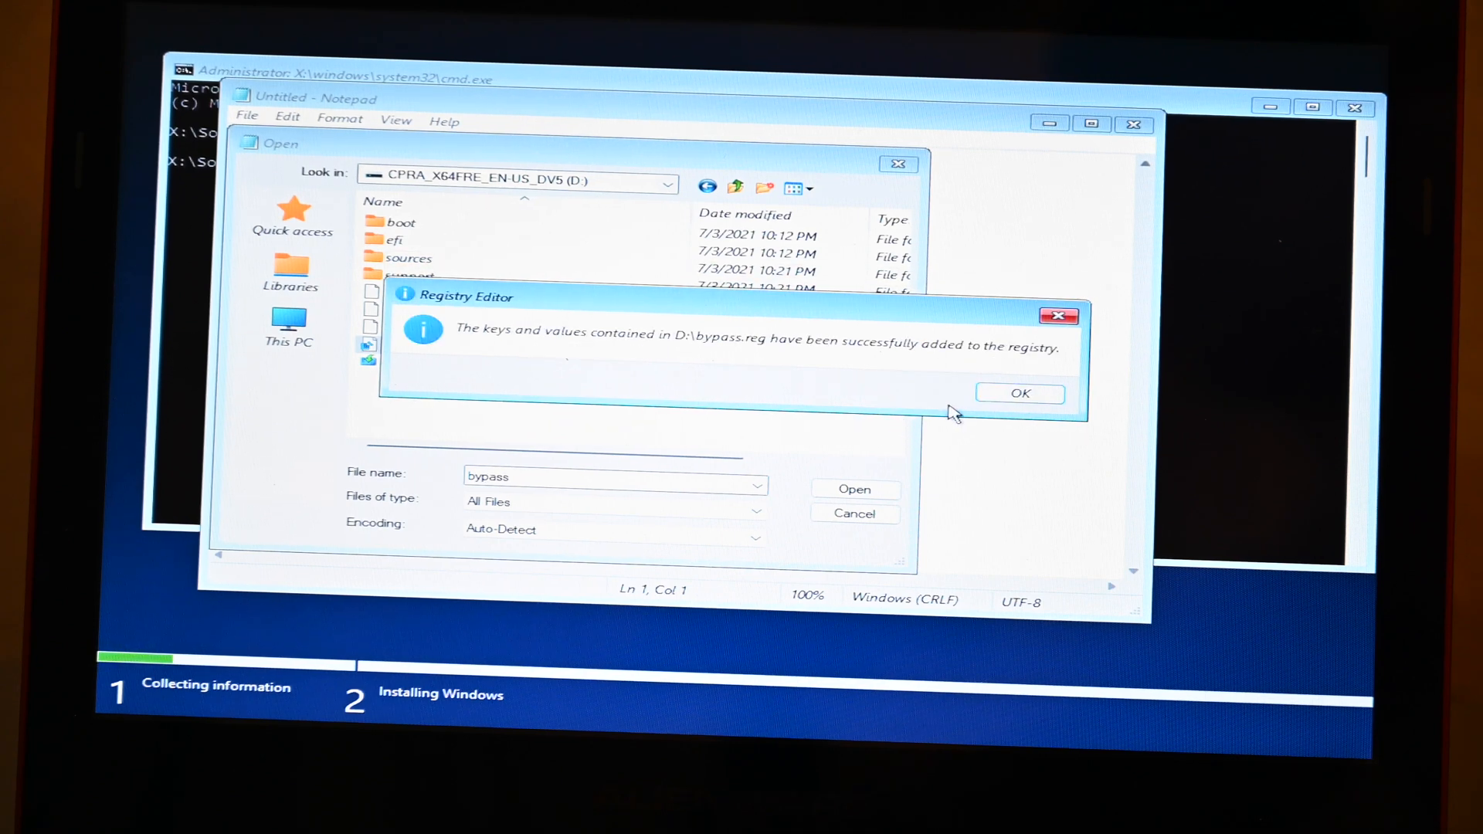
{"action": "left_click", "coordinate": [1018, 392]}
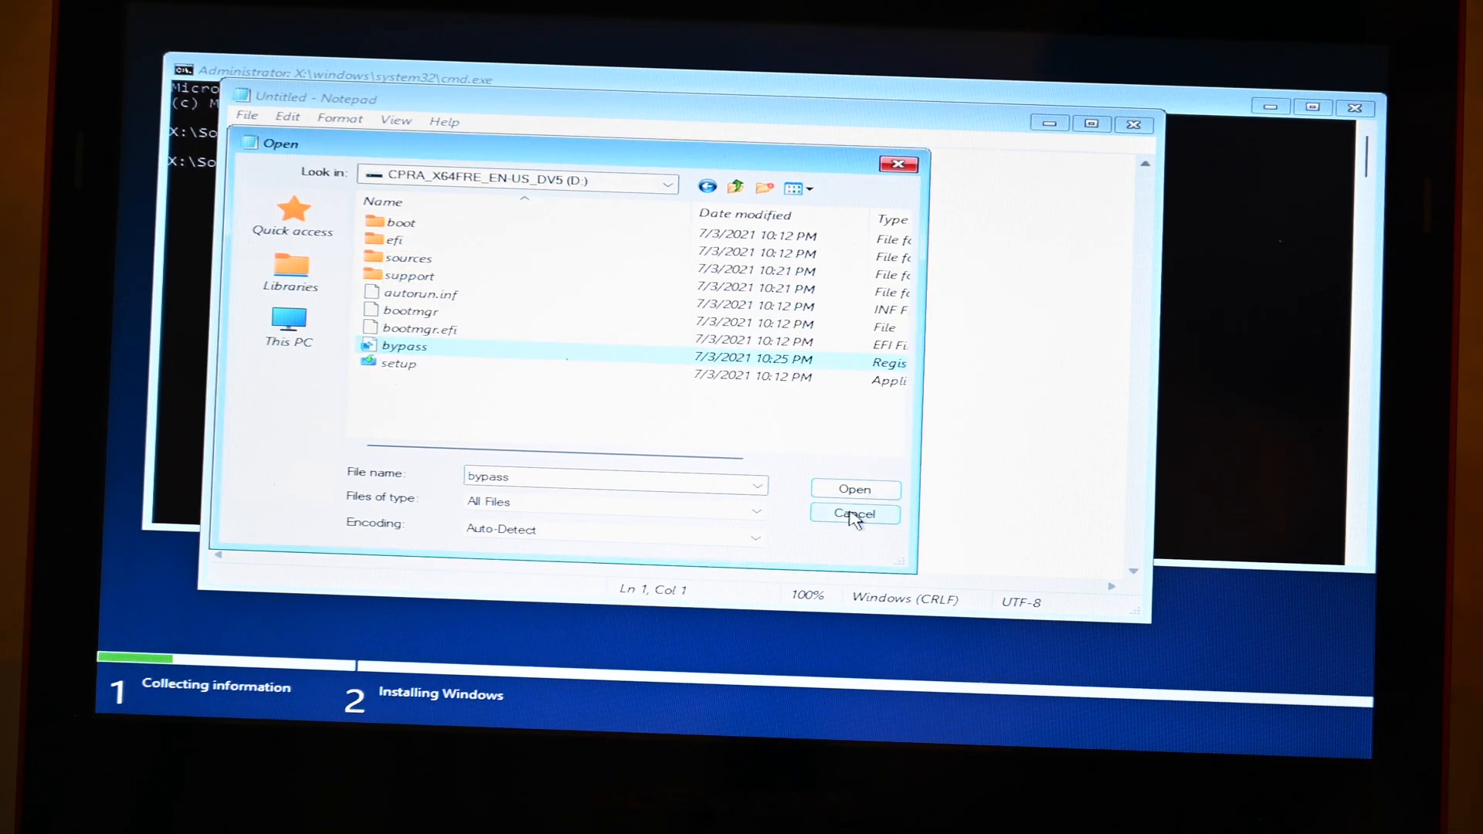
{"action": "left_click", "coordinate": [853, 514]}
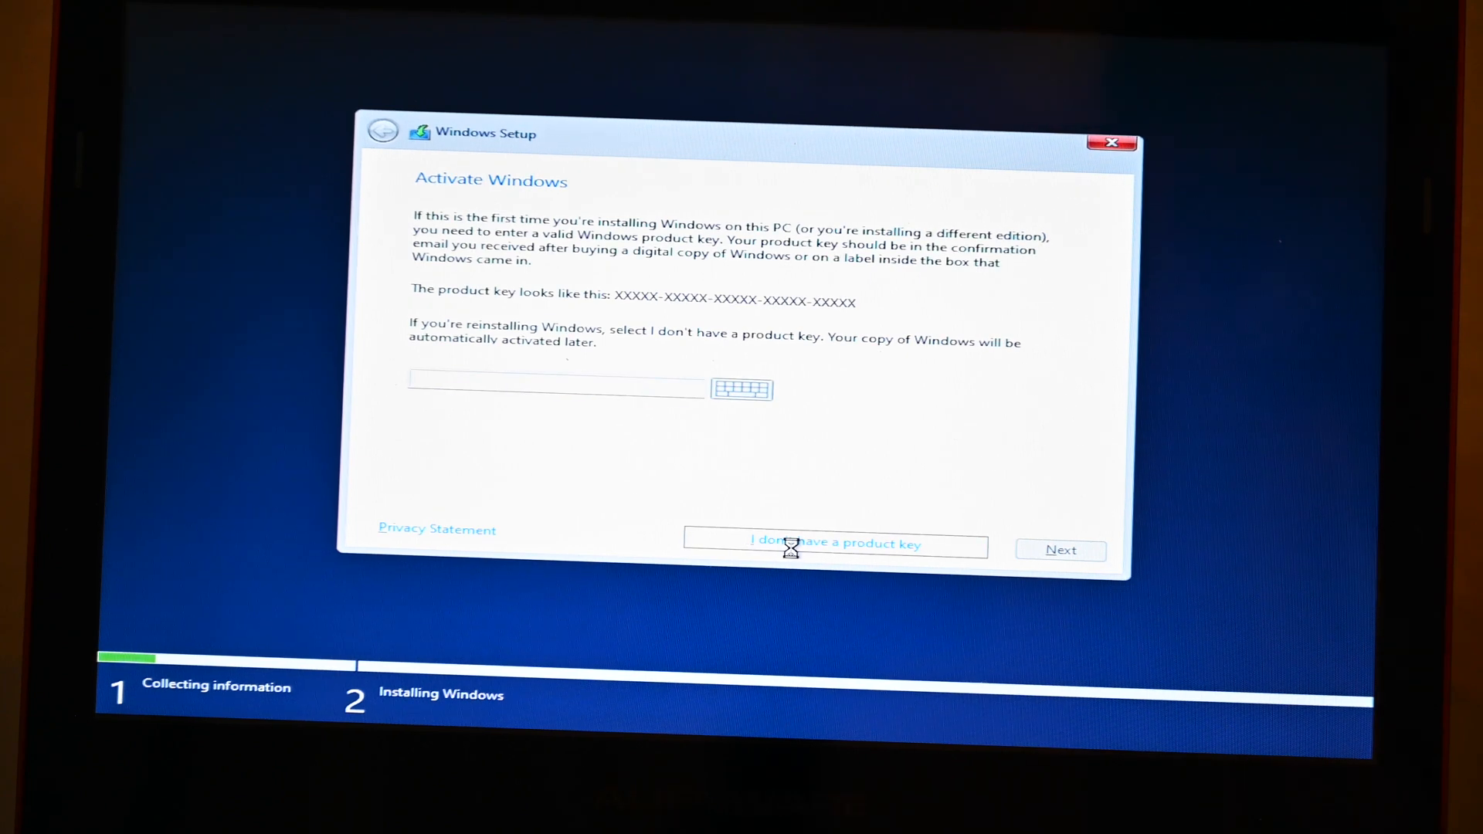
Skip the product key and accept the Microsoft Software License Terms
{"action": "left_click", "coordinate": [834, 544]}
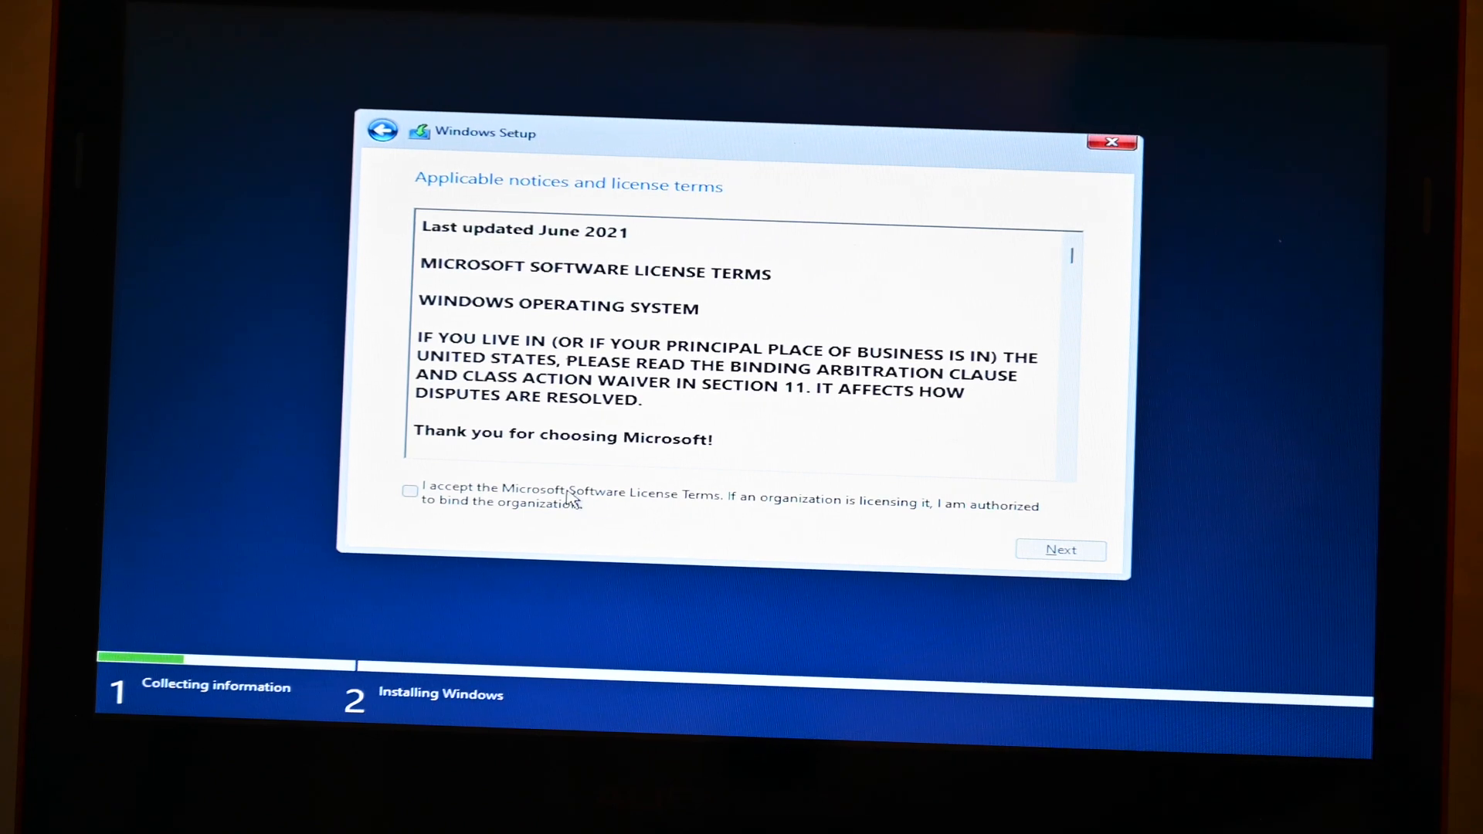
{"action": "left_click", "coordinate": [410, 491]}
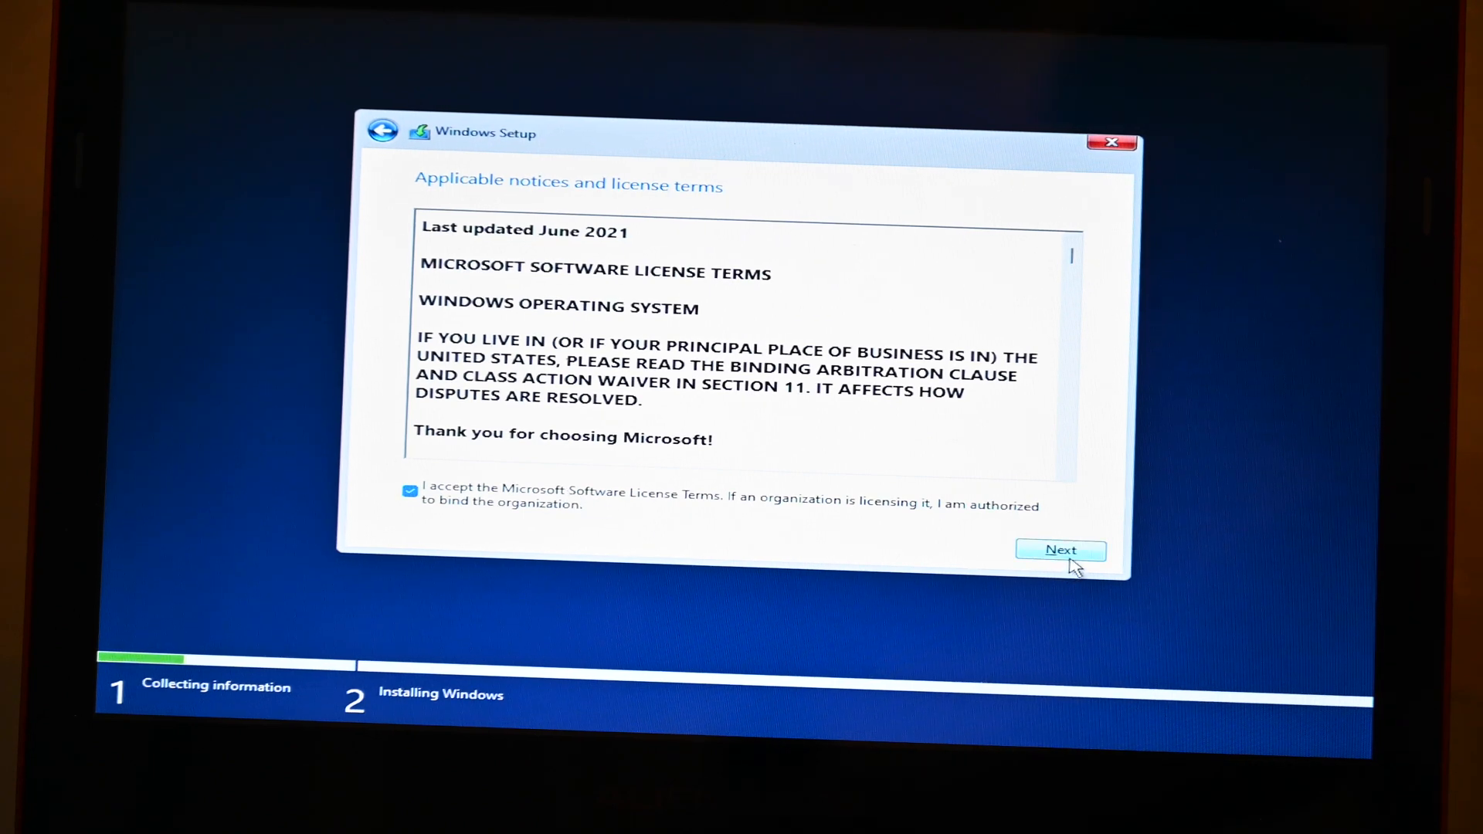
{"action": "left_click", "coordinate": [1059, 549]}
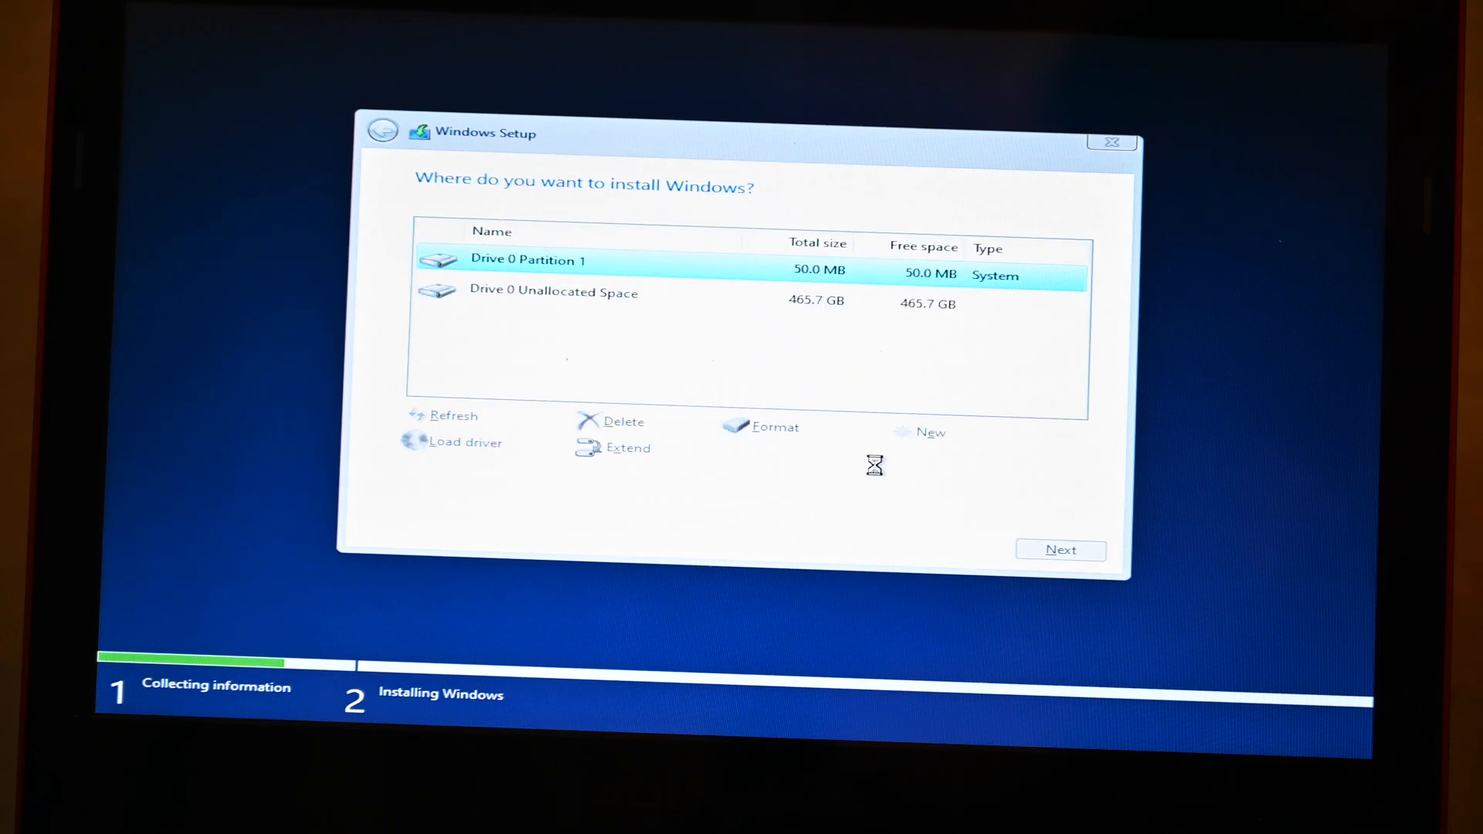
Delete the 50 MB partition, install onto the 465.8 GB unallocated space, and restart
{"action": "left_click", "coordinate": [620, 421]}
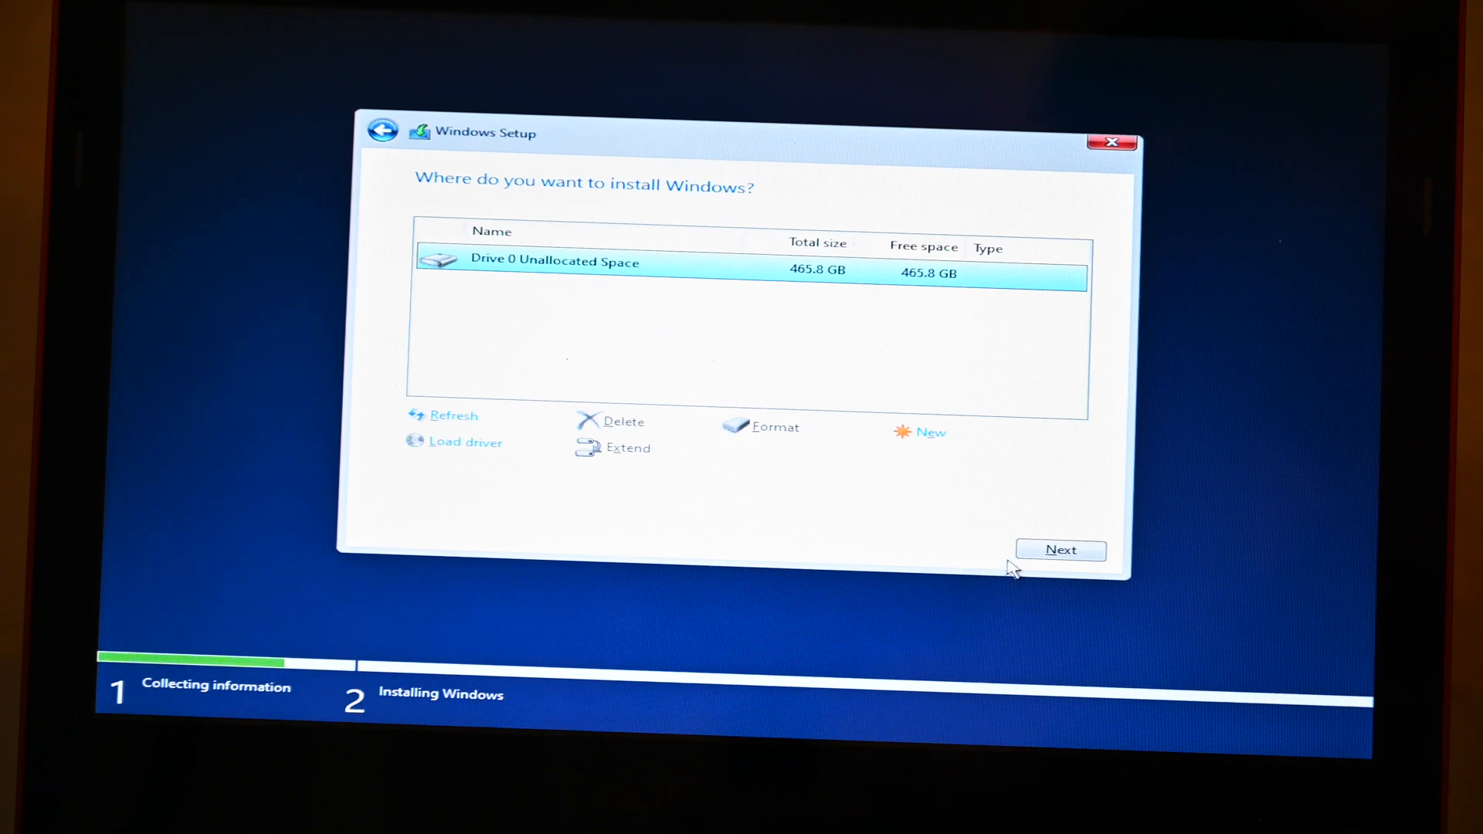
{"action": "left_click", "coordinate": [1059, 549]}
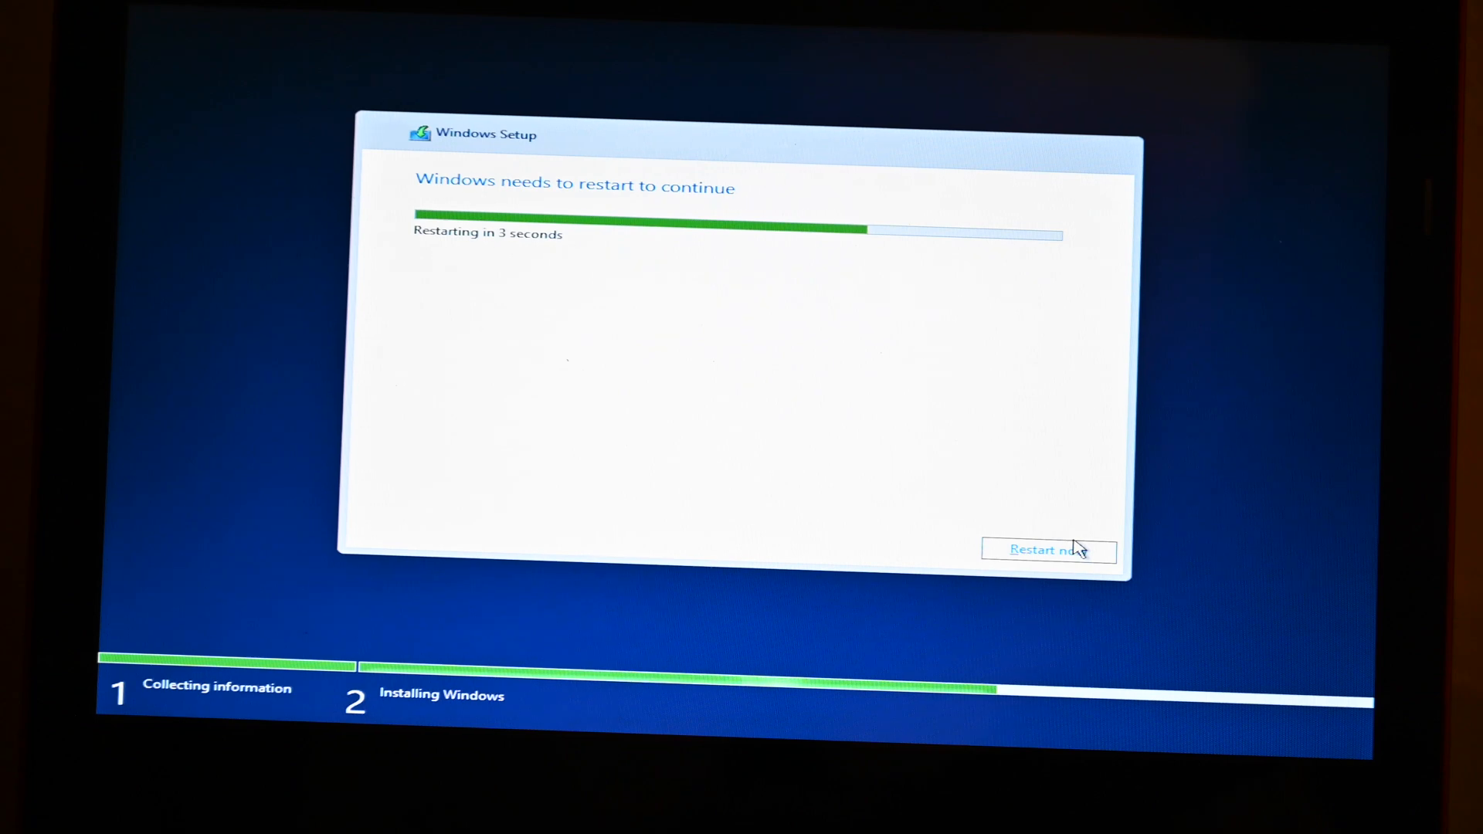
{"action": "left_click", "coordinate": [1048, 550]}
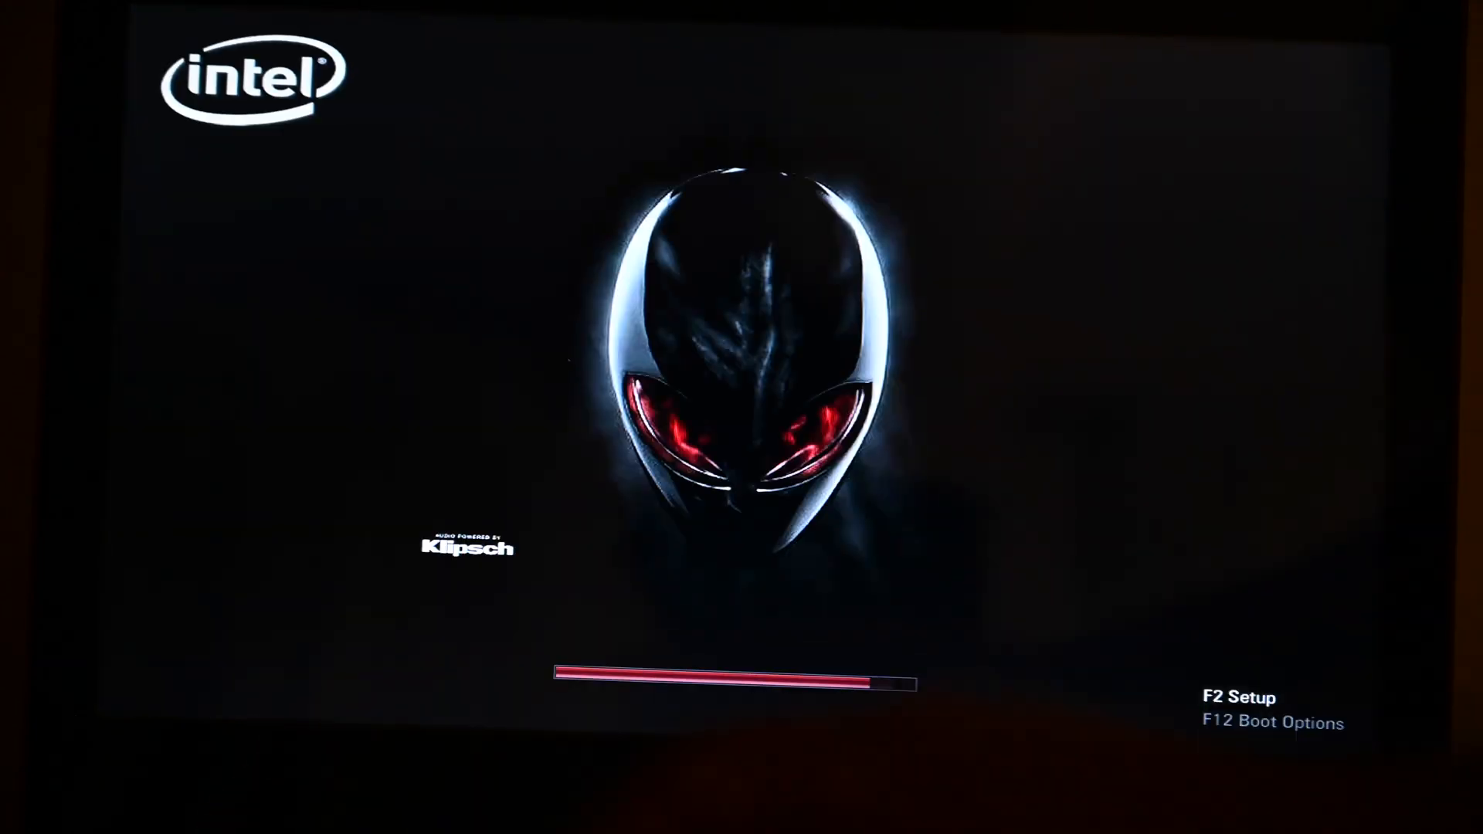
Enter InsydeH2O setup with F2, keep Hard Drive first in boot priority, and save
{"action": "key", "text": "f2"}
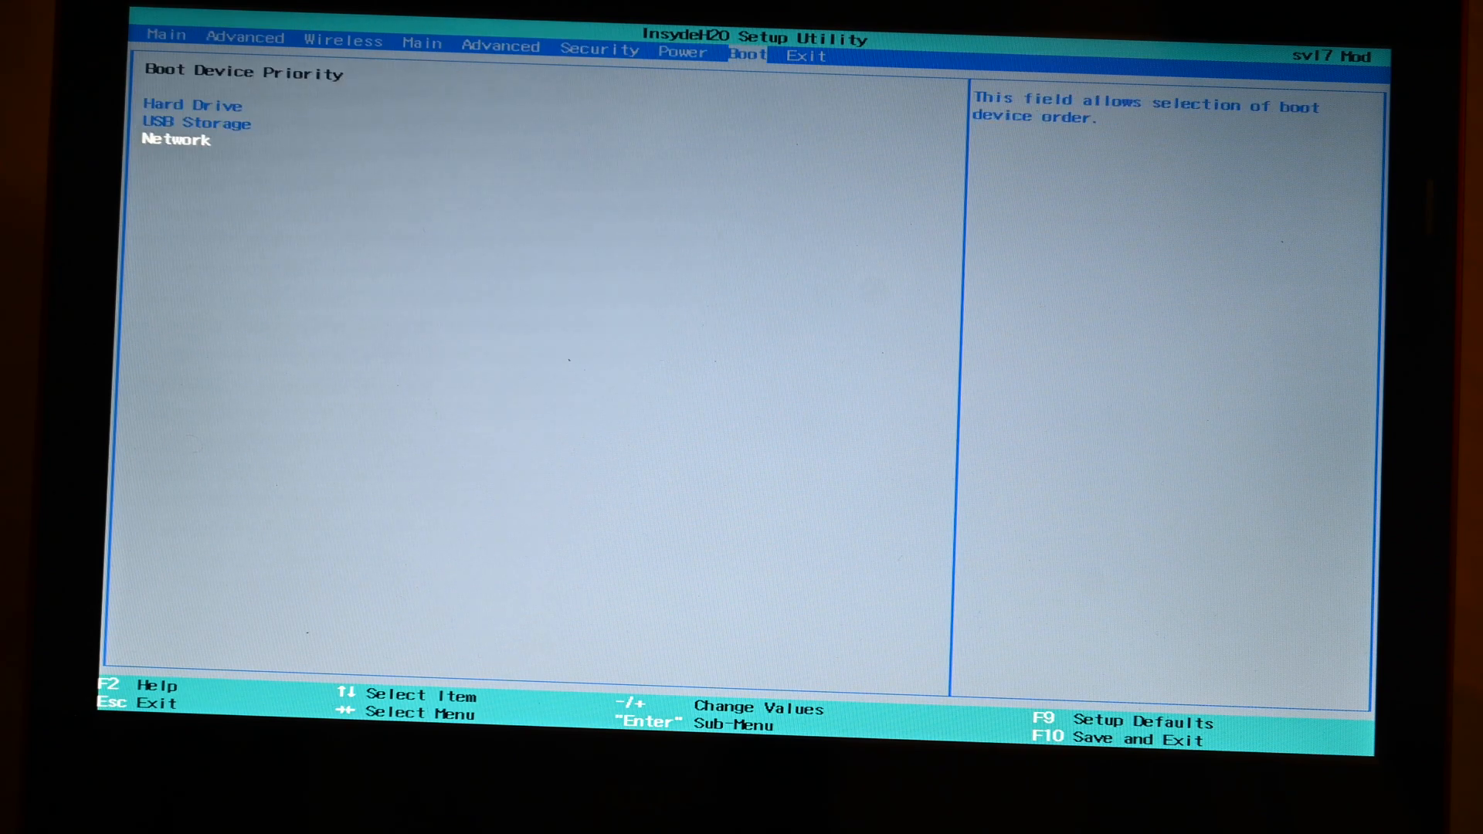
{"action": "key", "text": "up"}
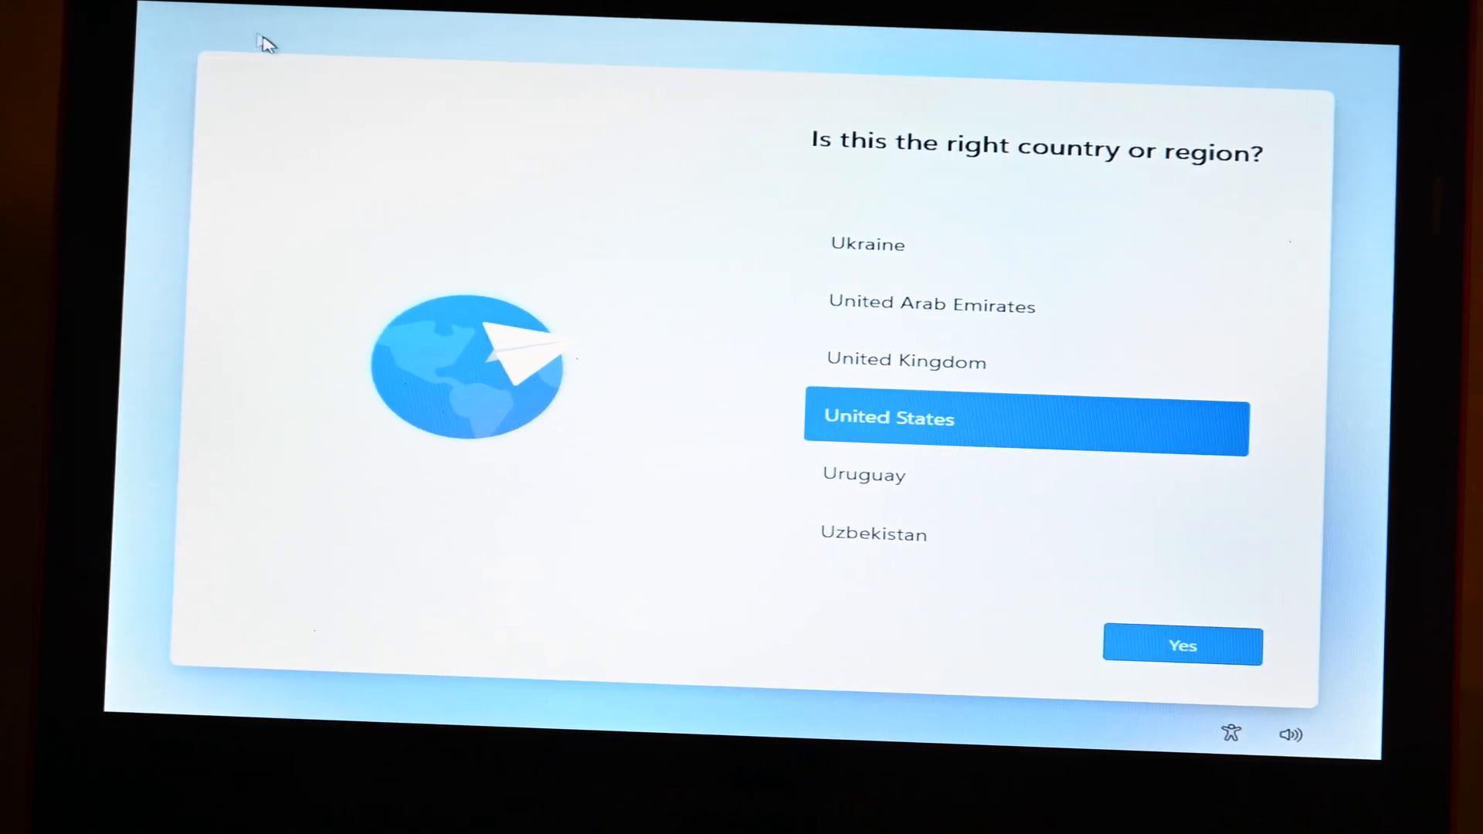
Confirm United States and the US keyboard, skipping the second keyboard layout
{"action": "left_click", "coordinate": [1182, 645]}
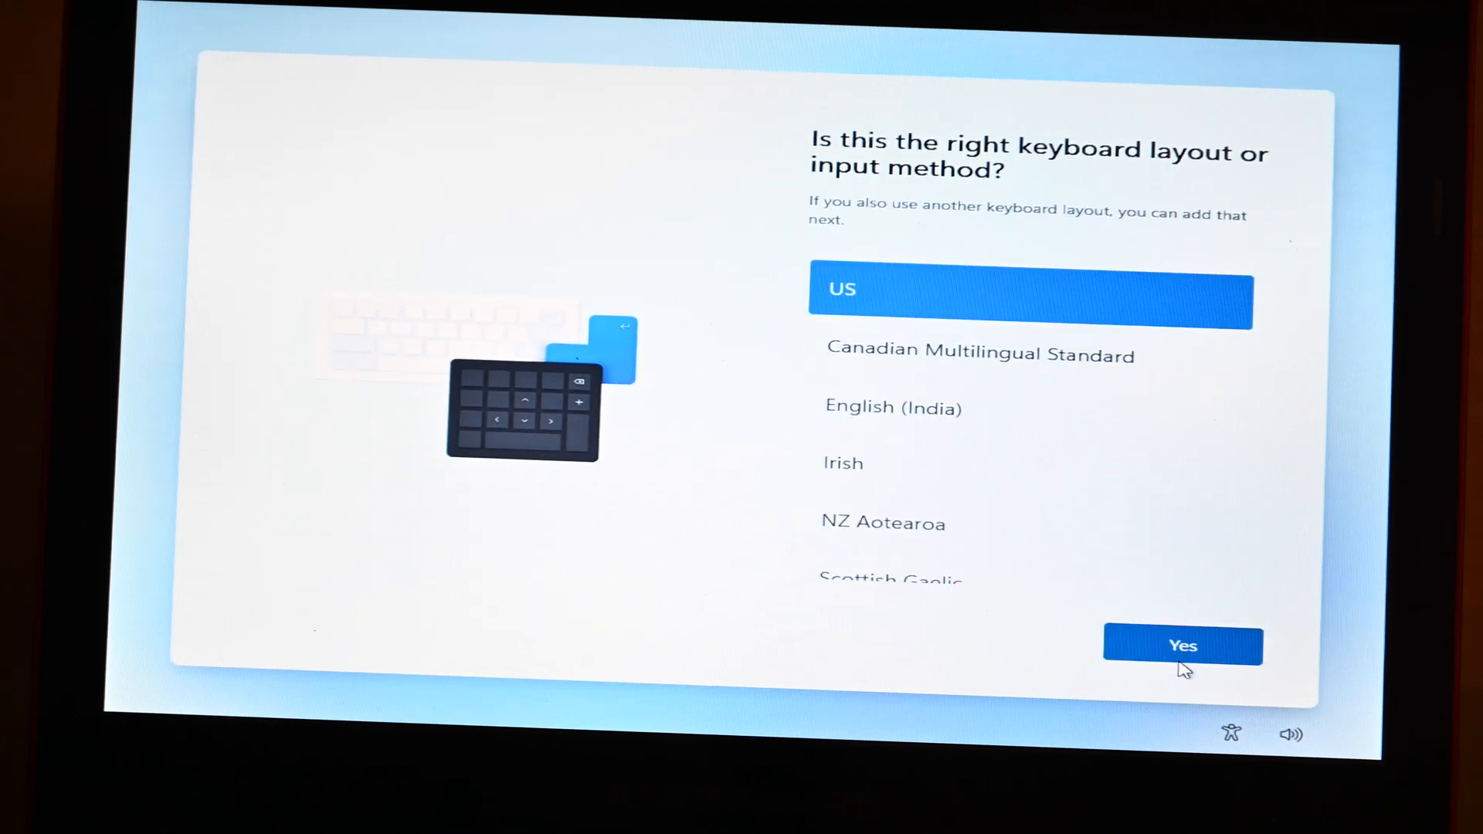
{"action": "left_click", "coordinate": [1181, 645]}
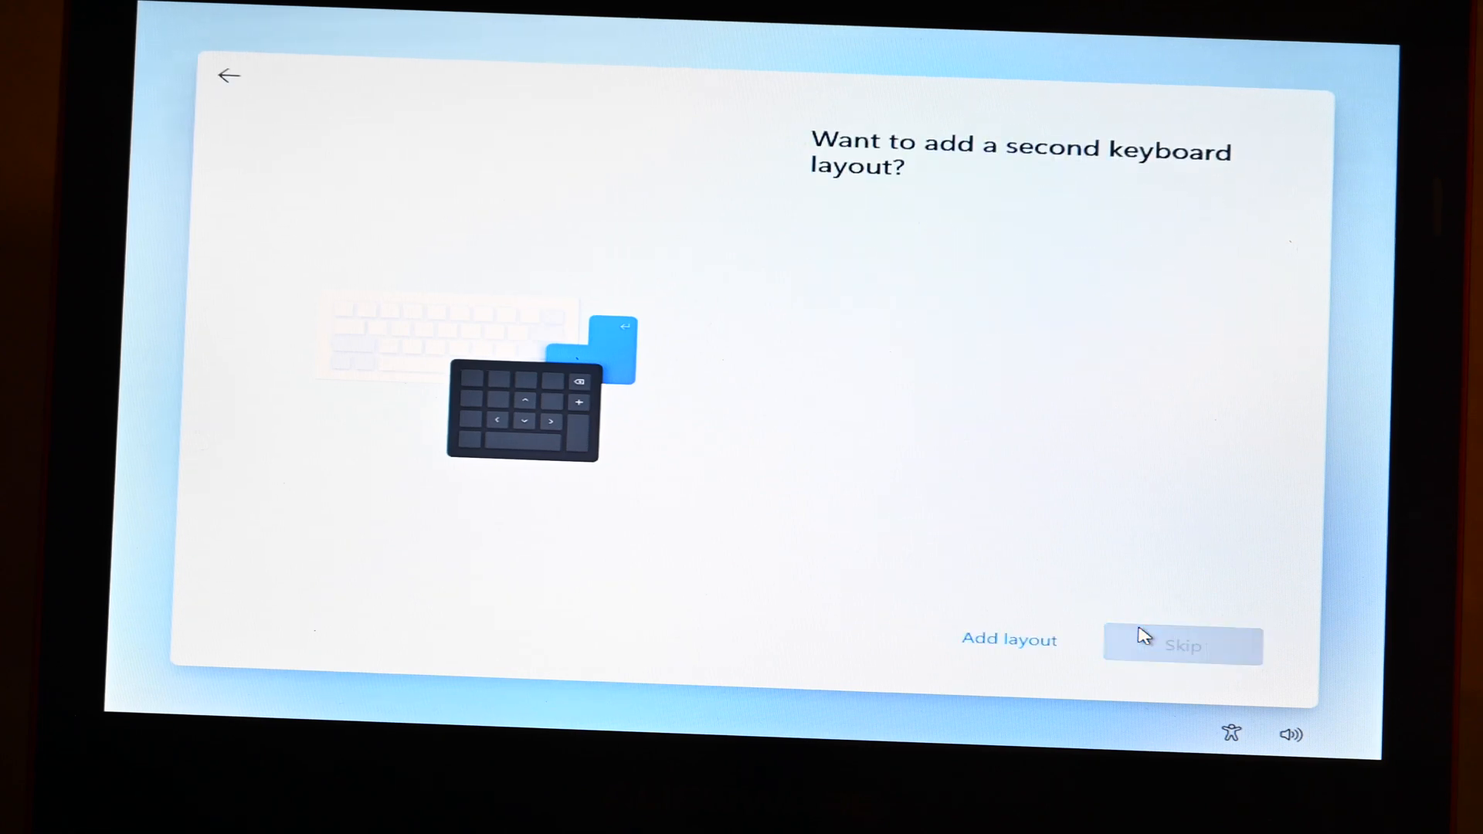
{"action": "left_click", "coordinate": [1181, 645]}
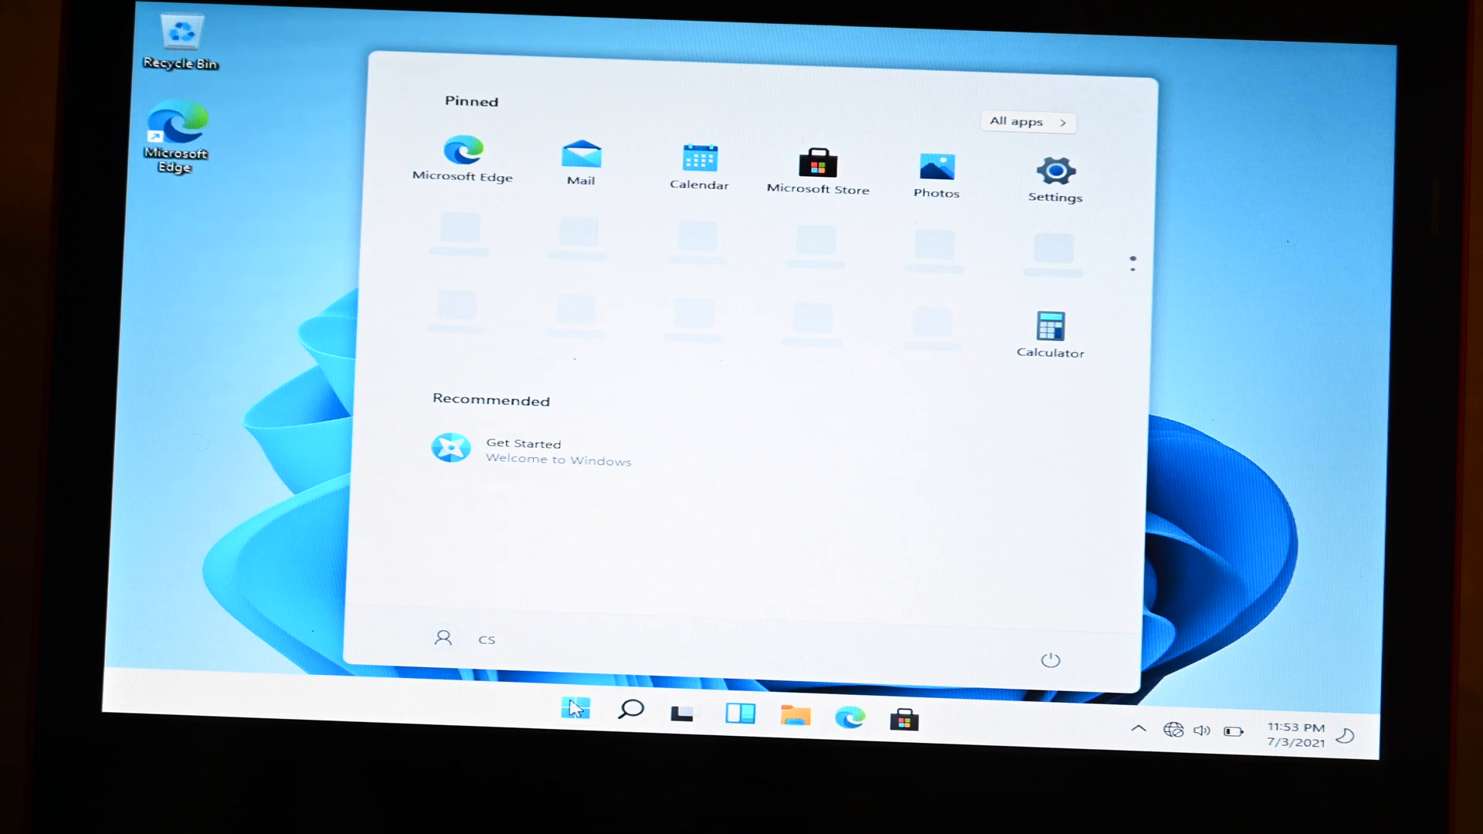
{"action": "mouse_move", "coordinate": [574, 709]}
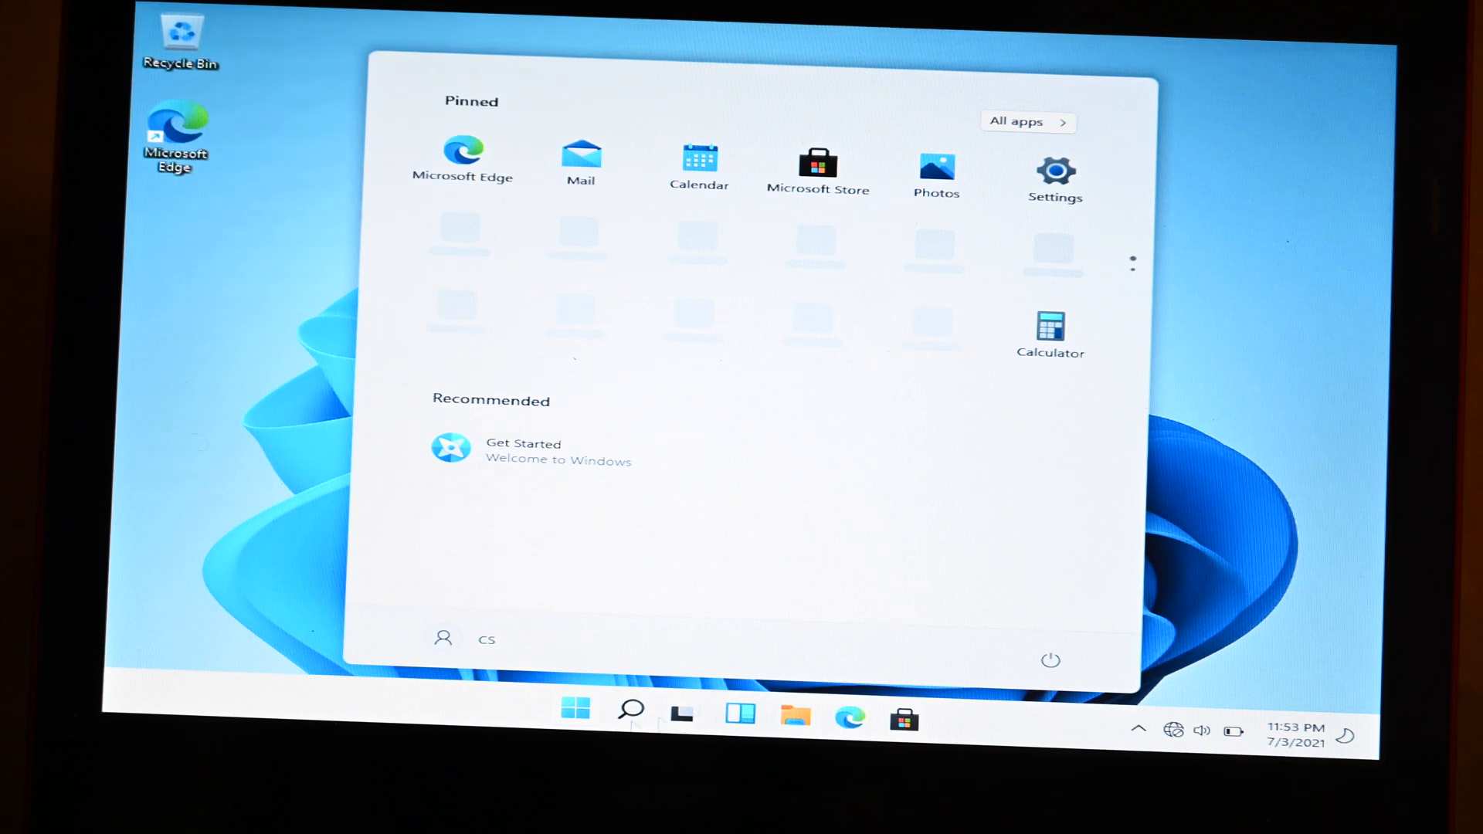
{"action": "mouse_move", "coordinate": [703, 651]}
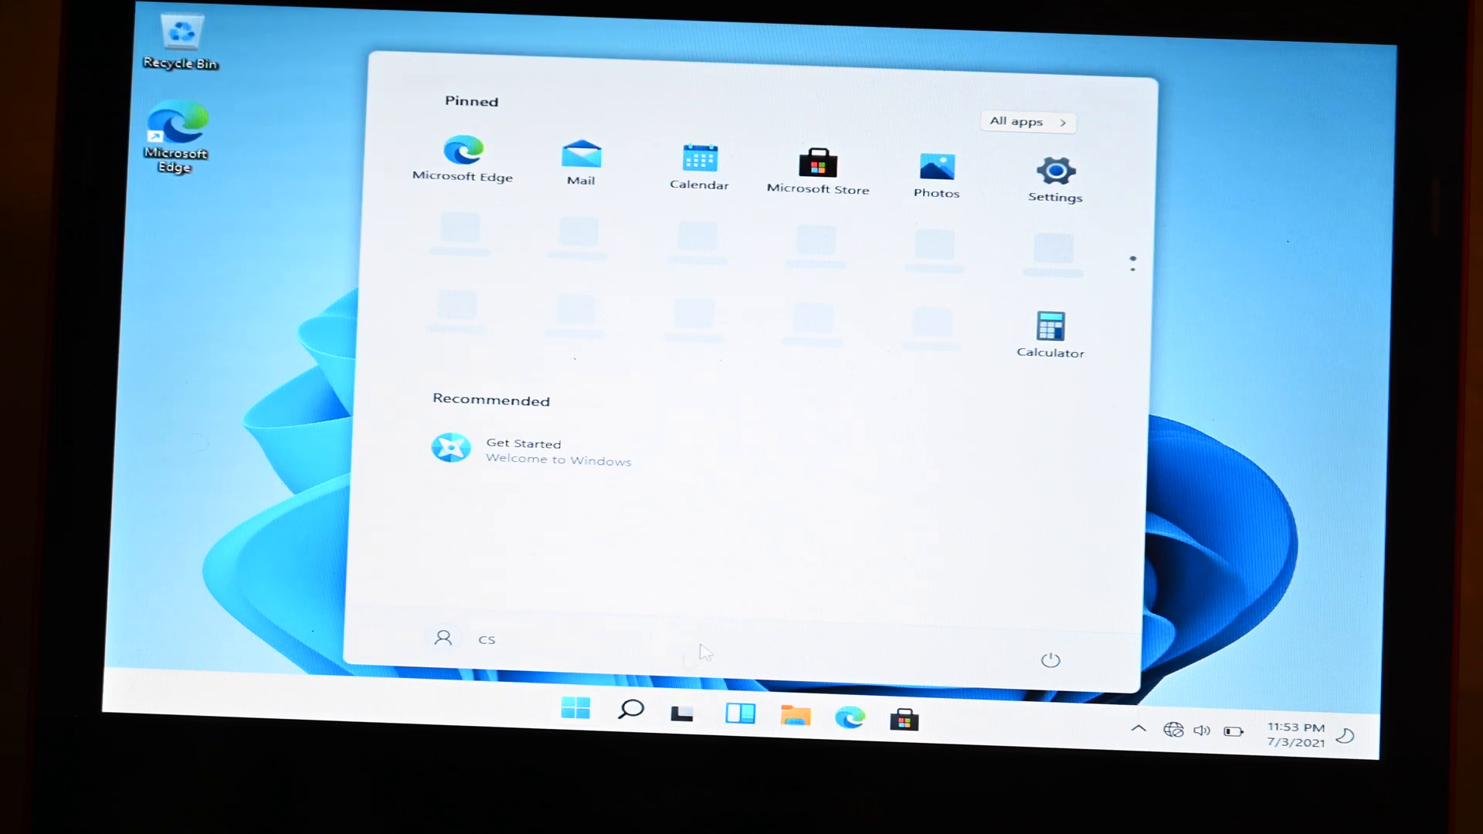
Open File Explorer and view This PC's Properties on the About page
{"action": "left_click", "coordinate": [573, 711]}
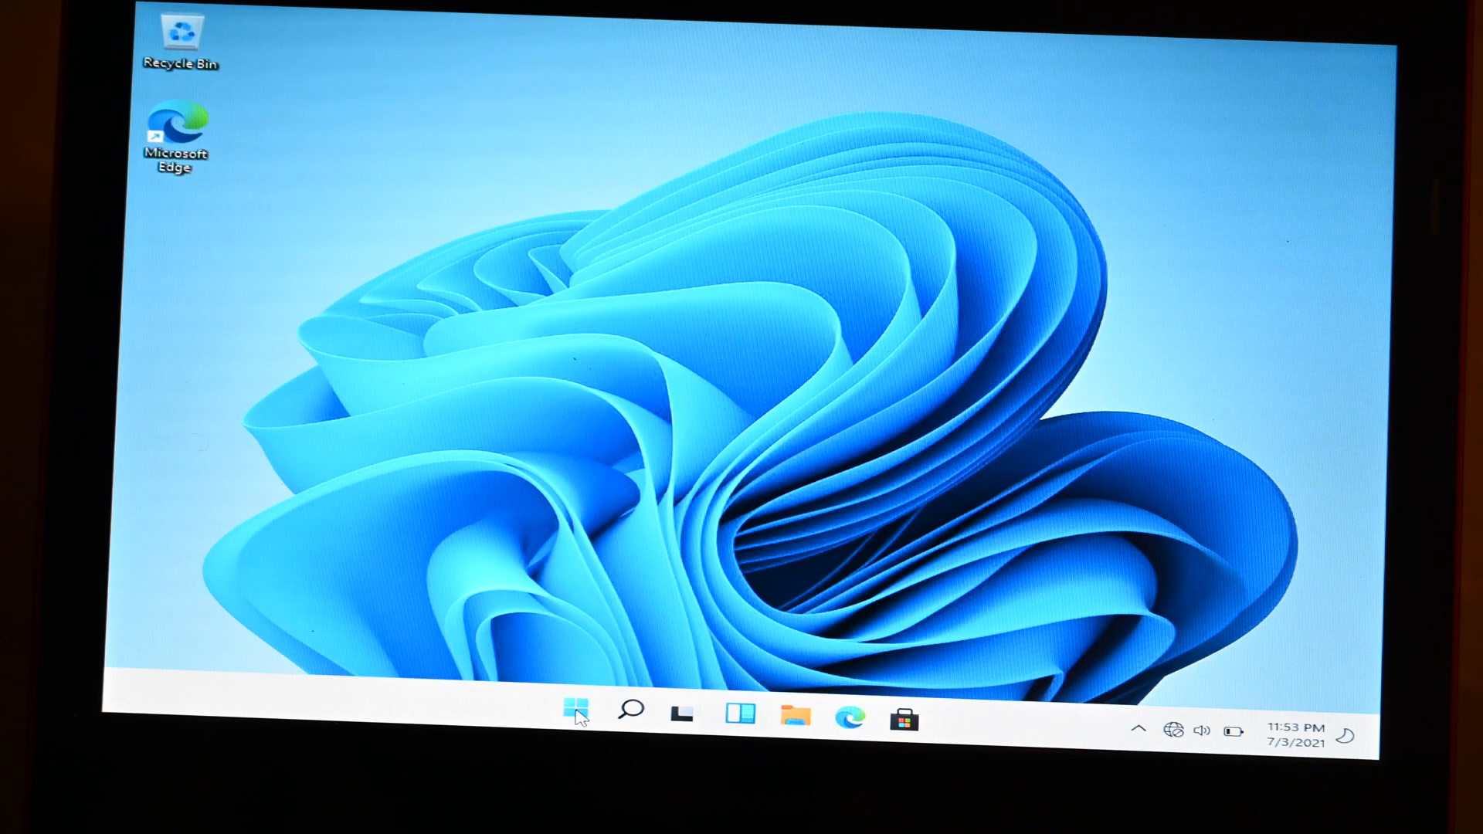
{"action": "left_click", "coordinate": [573, 711]}
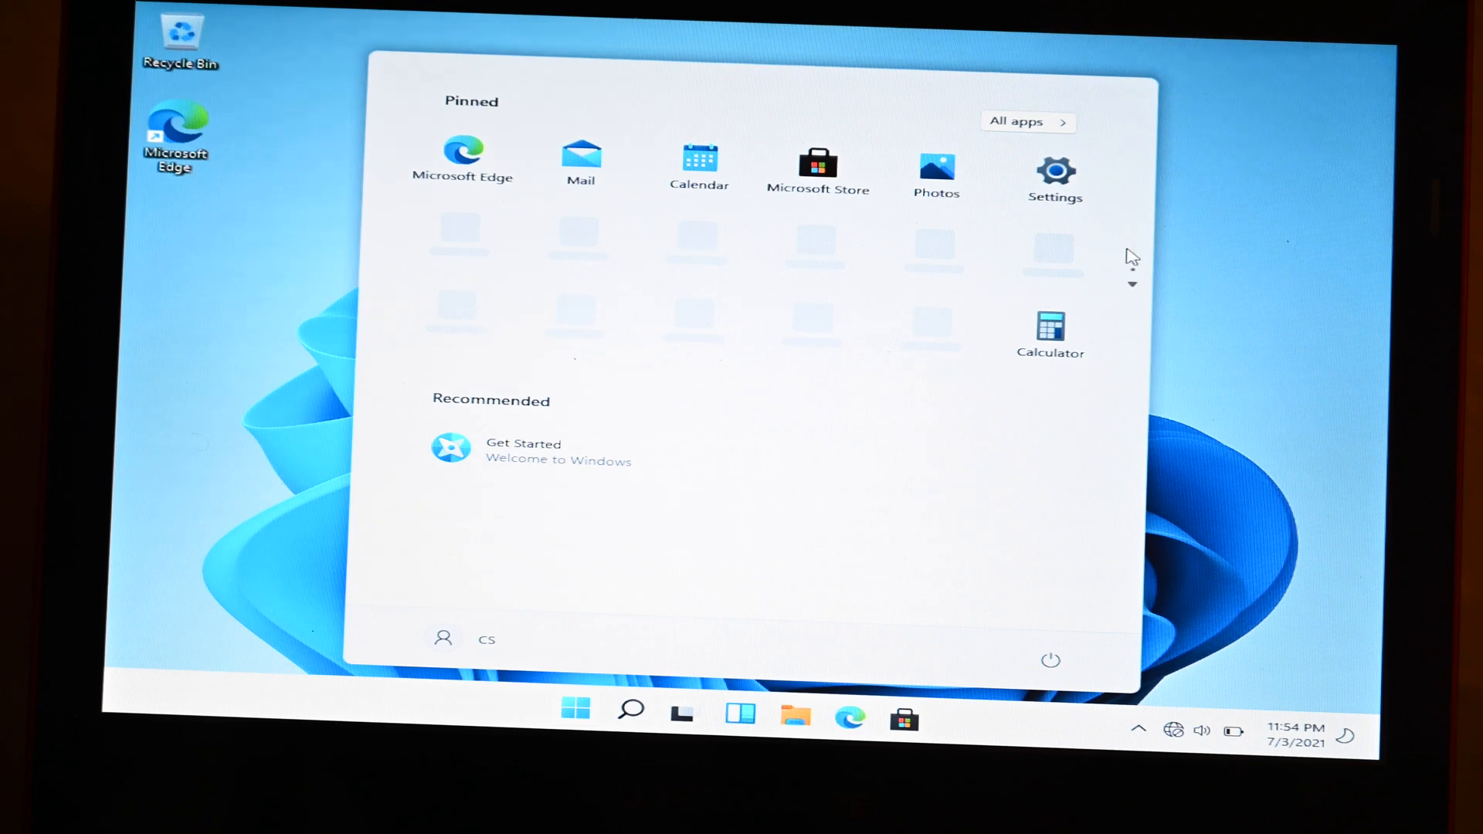
{"action": "left_click", "coordinate": [797, 717]}
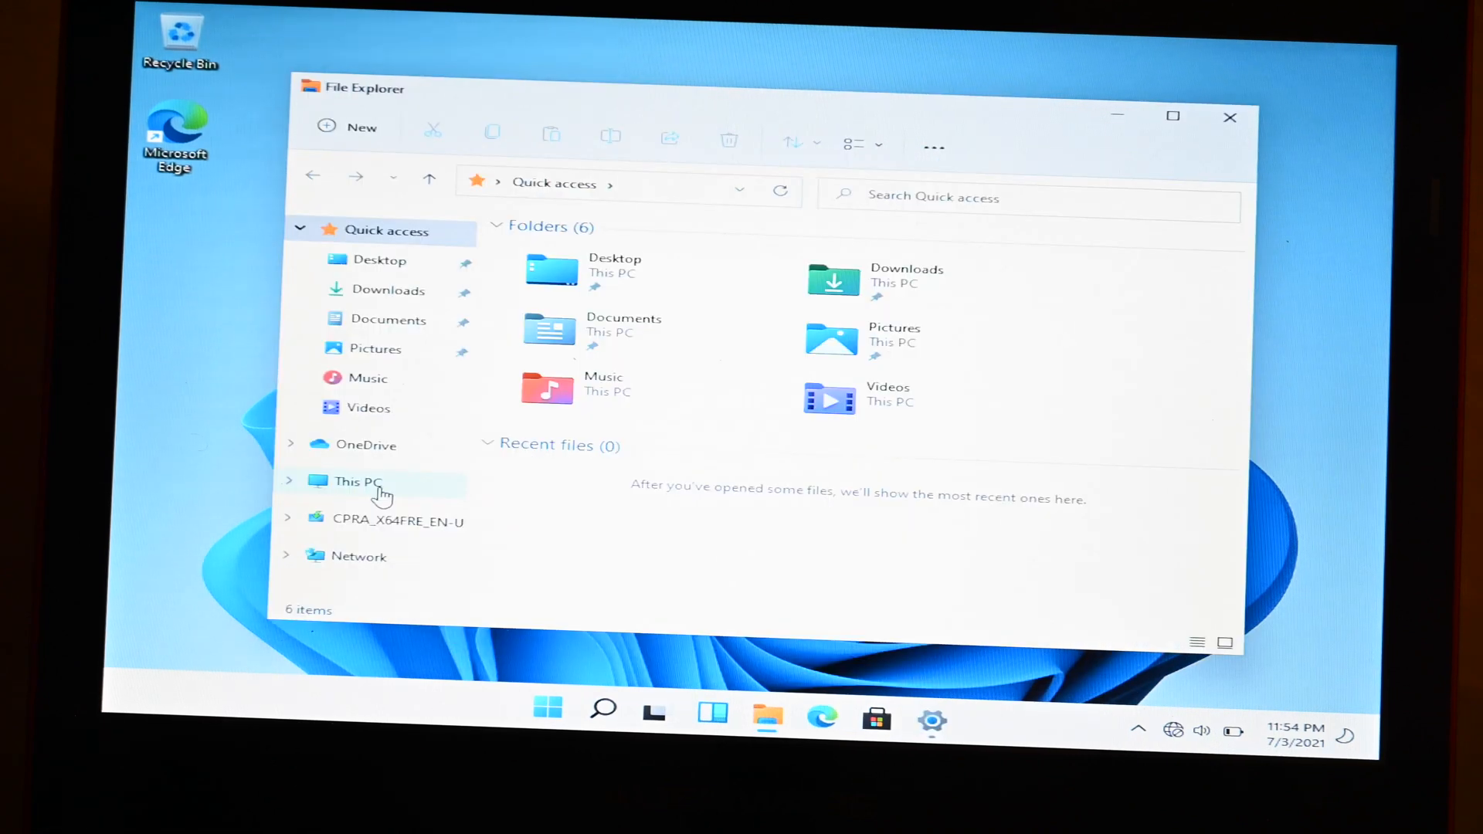
{"action": "right_click", "coordinate": [357, 481]}
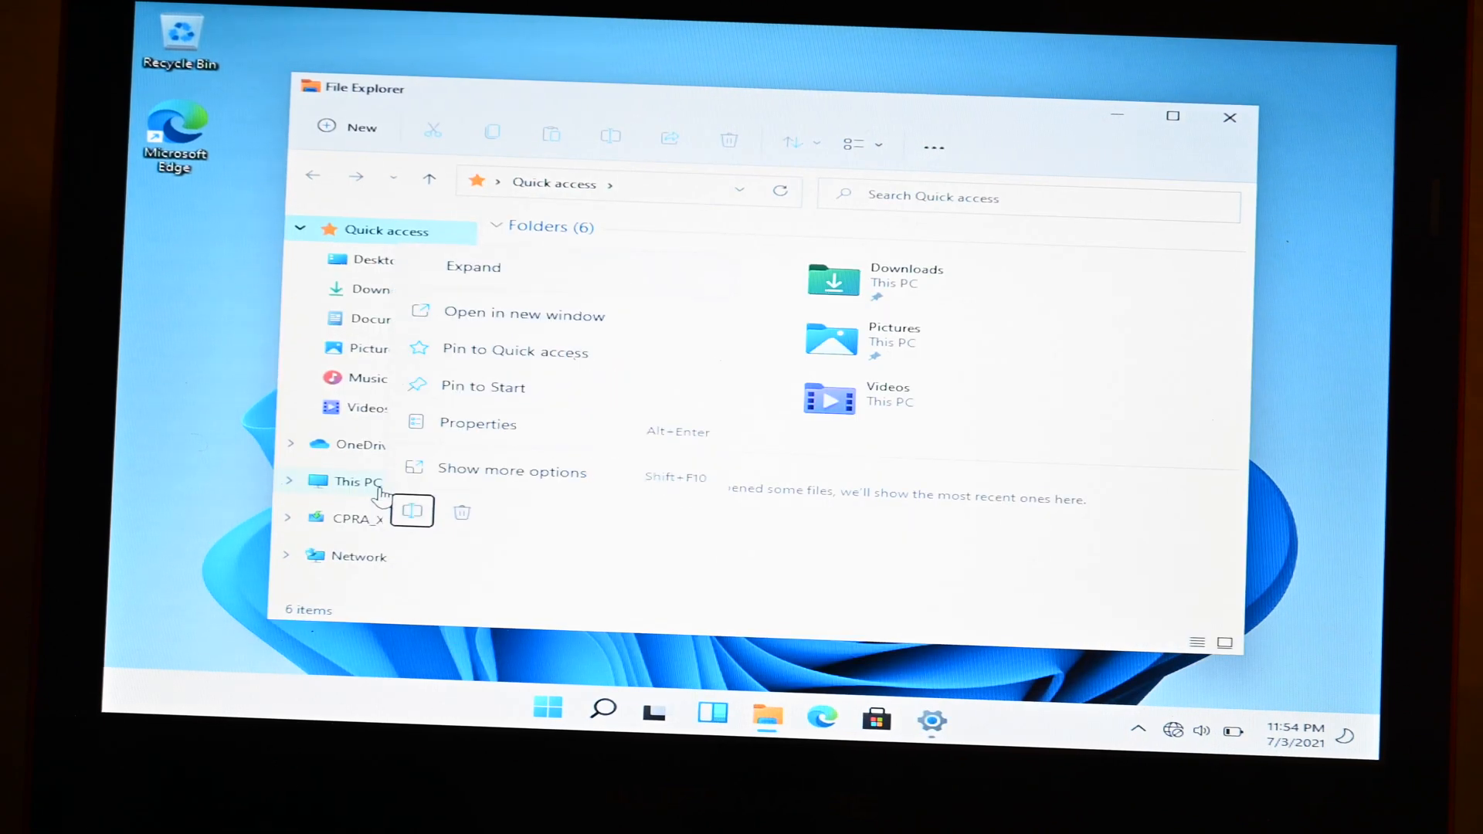
{"action": "mouse_move", "coordinate": [482, 433]}
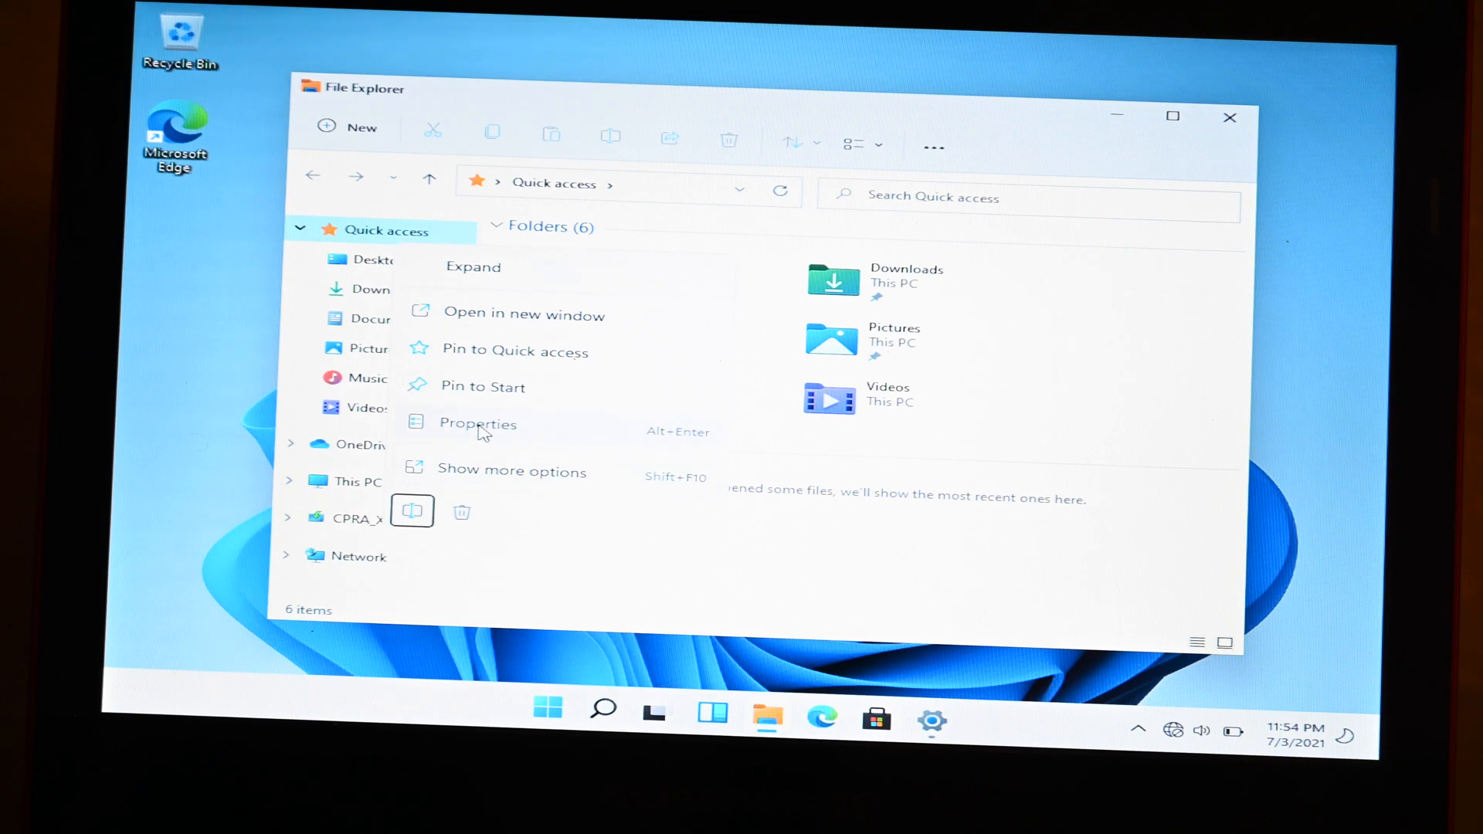
{"action": "left_click", "coordinate": [477, 423]}
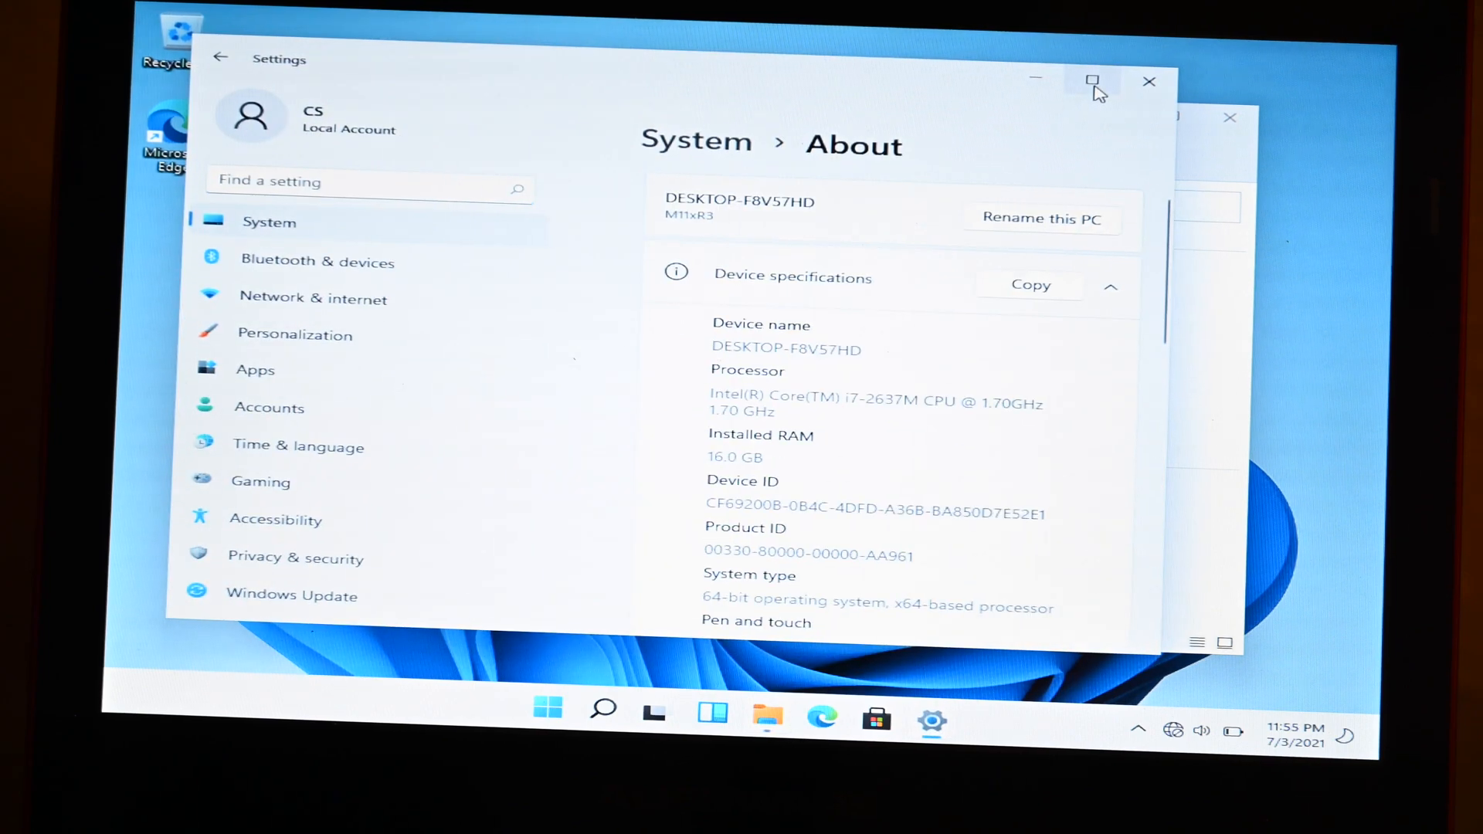
Maximize Settings and scroll the About page down to the Windows specifications
{"action": "left_click", "coordinate": [1093, 80]}
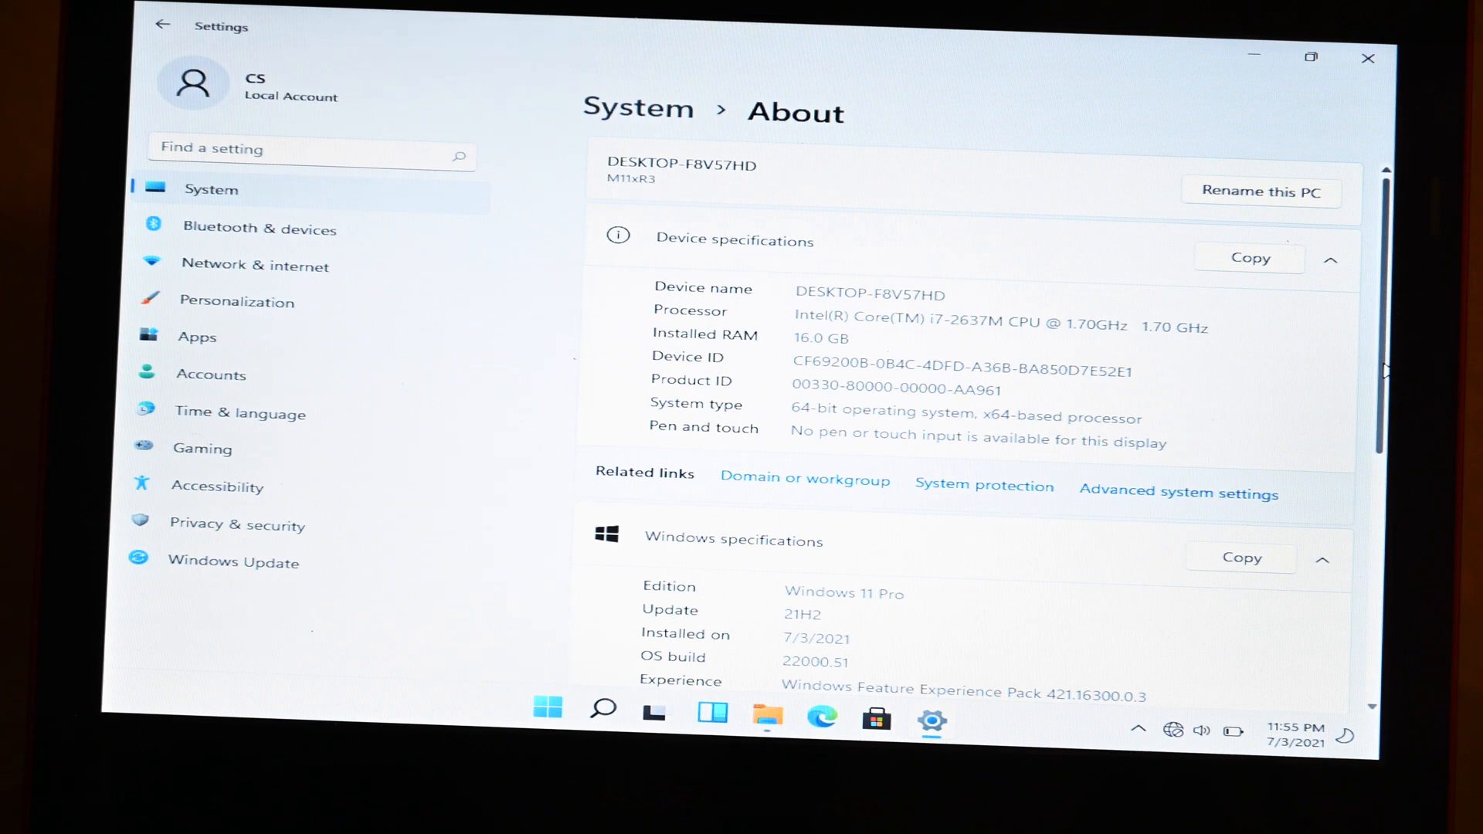
{"action": "scroll", "scroll_direction": "down", "scroll_amount": 3}
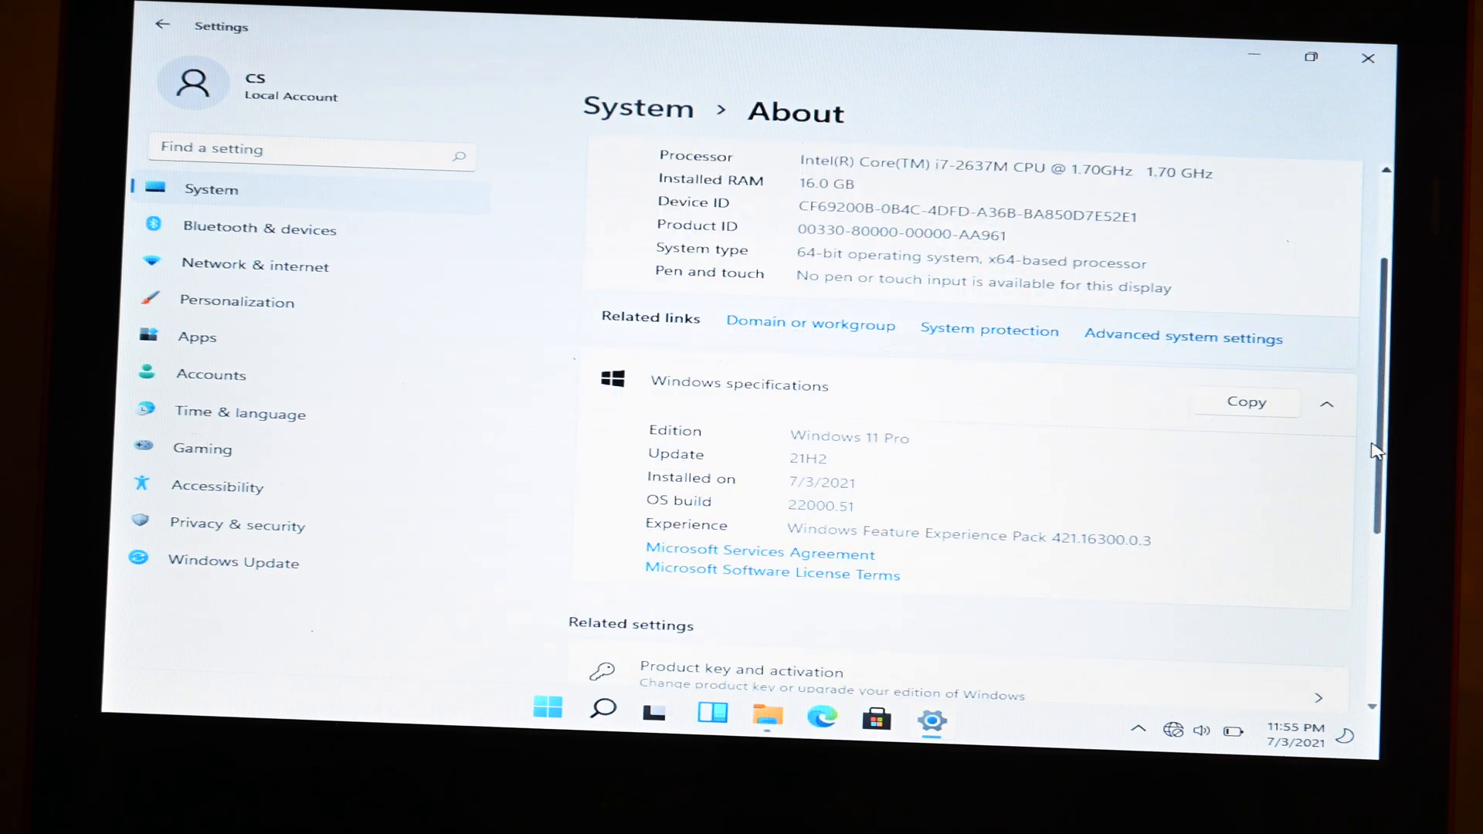
{"action": "scroll", "scroll_direction": "down", "scroll_amount": 3}
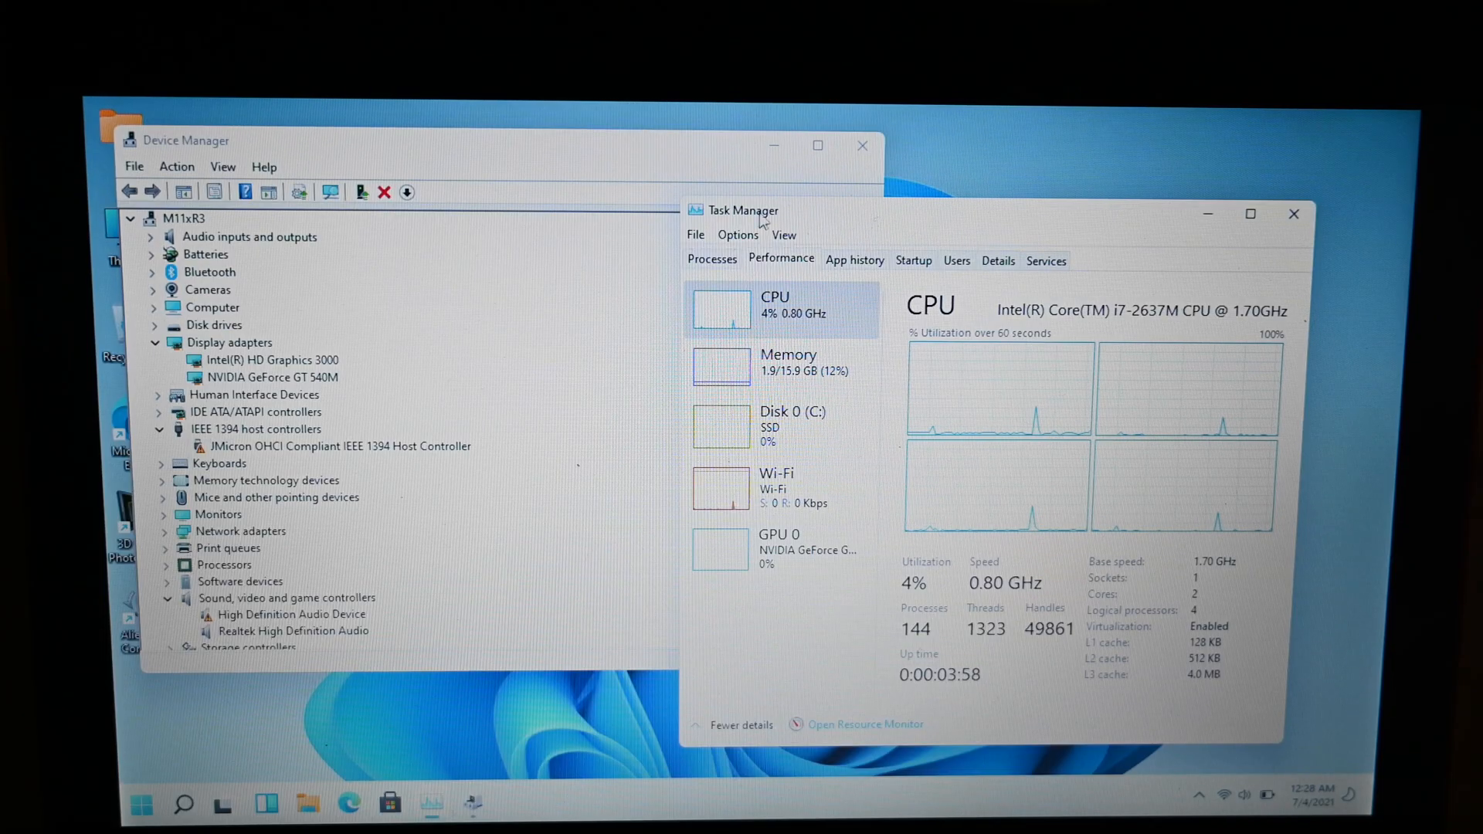
{"action": "mouse_move", "coordinate": [839, 121]}
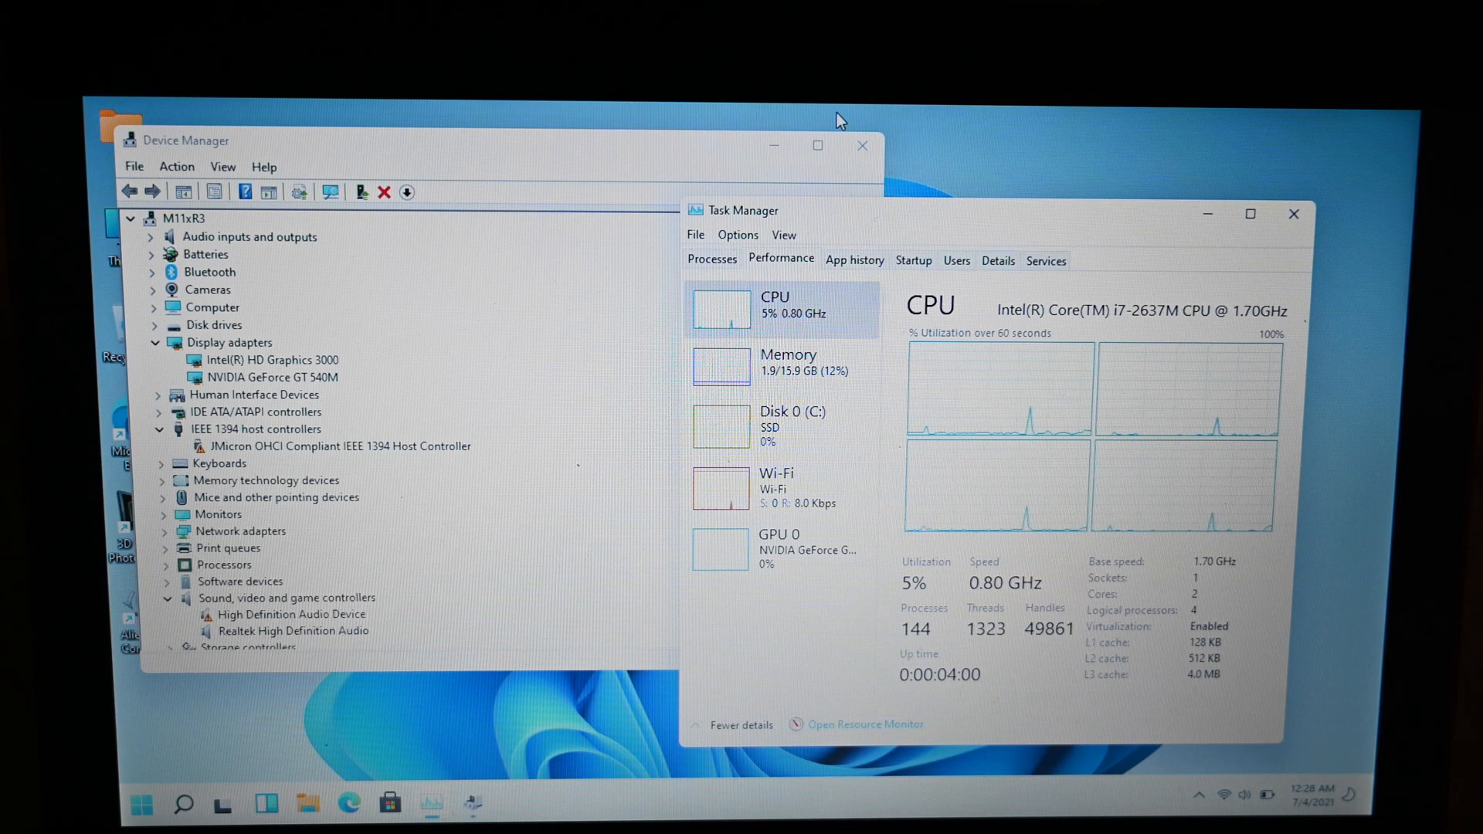